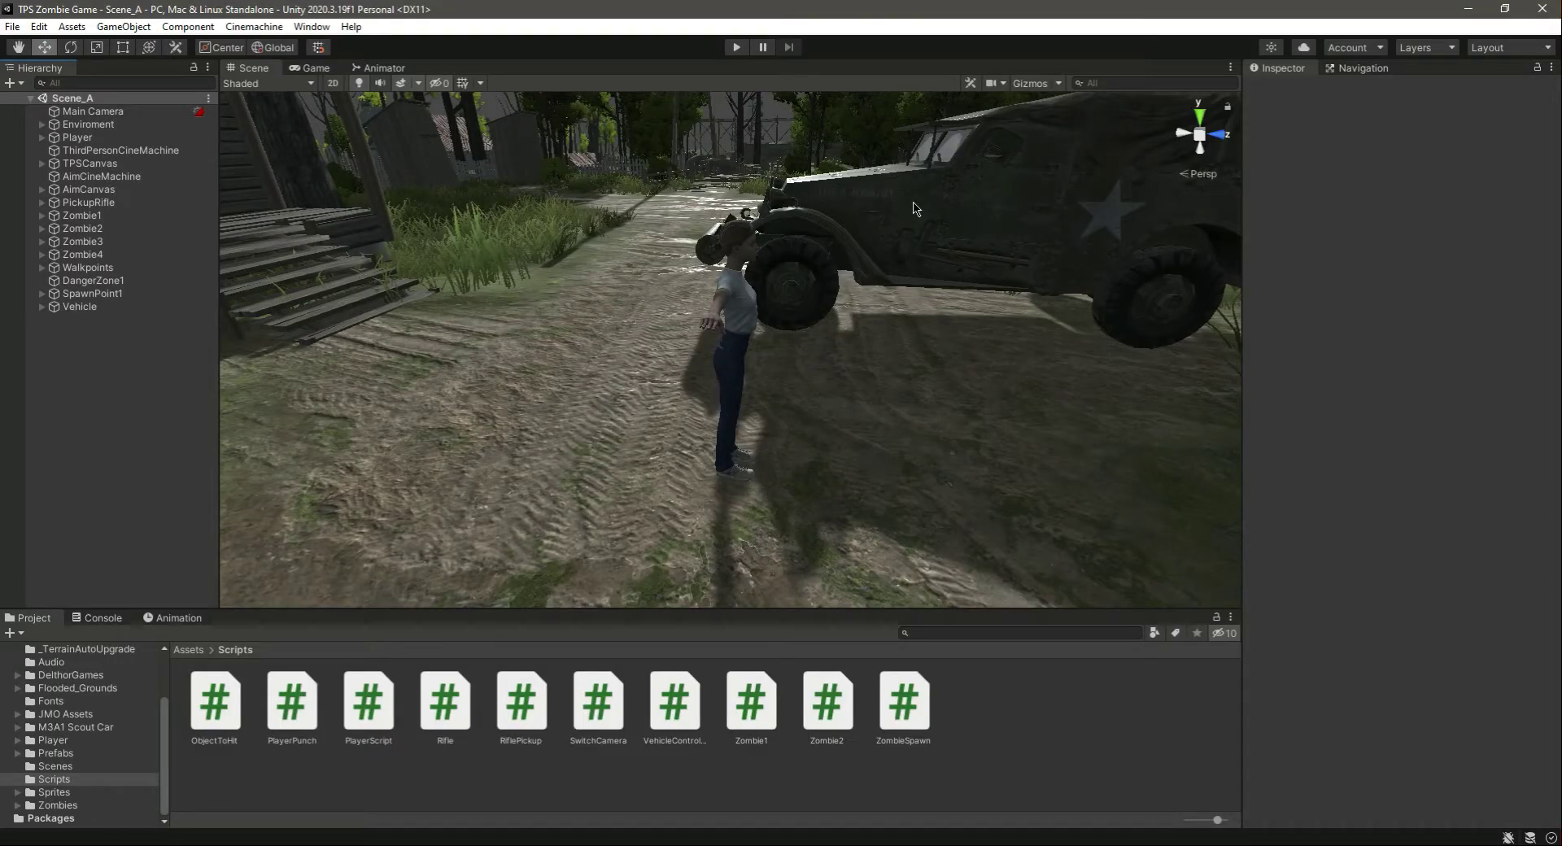
mouse_move(969, 300)
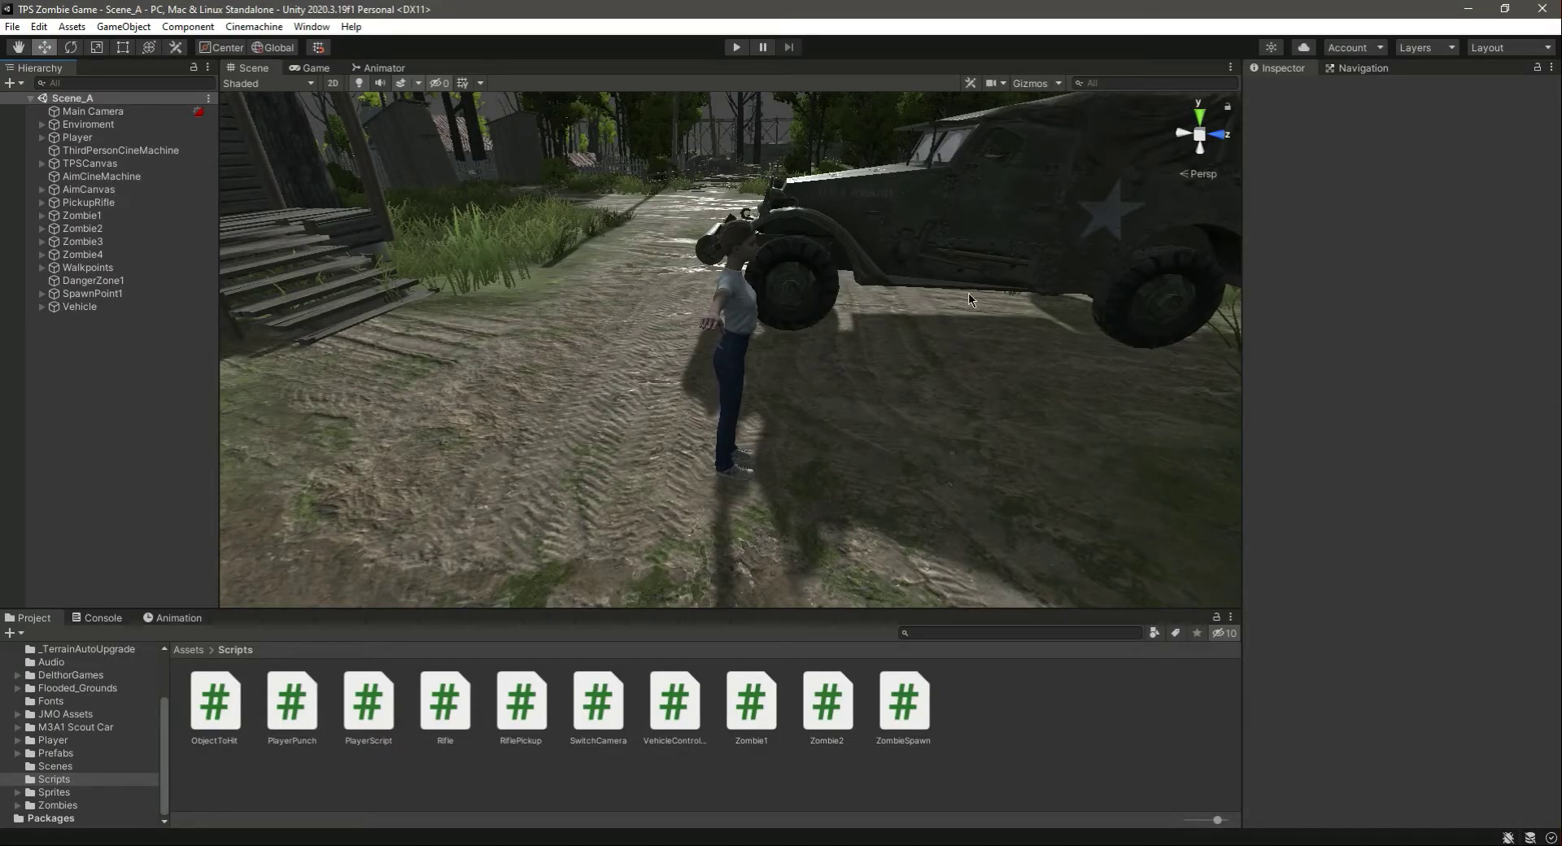
mouse_move(933, 518)
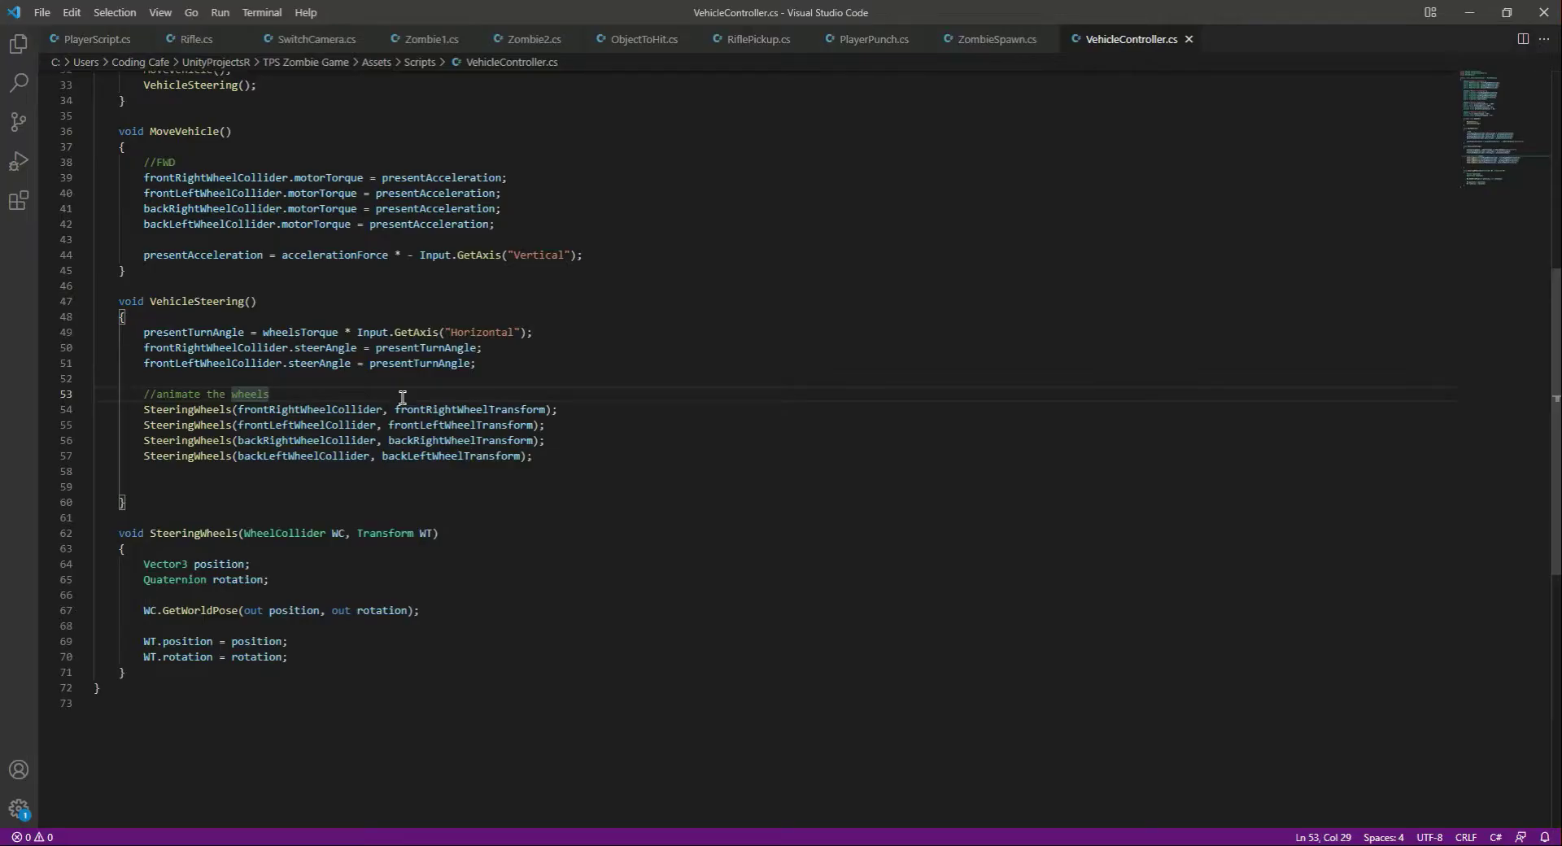
mouse_move(134, 563)
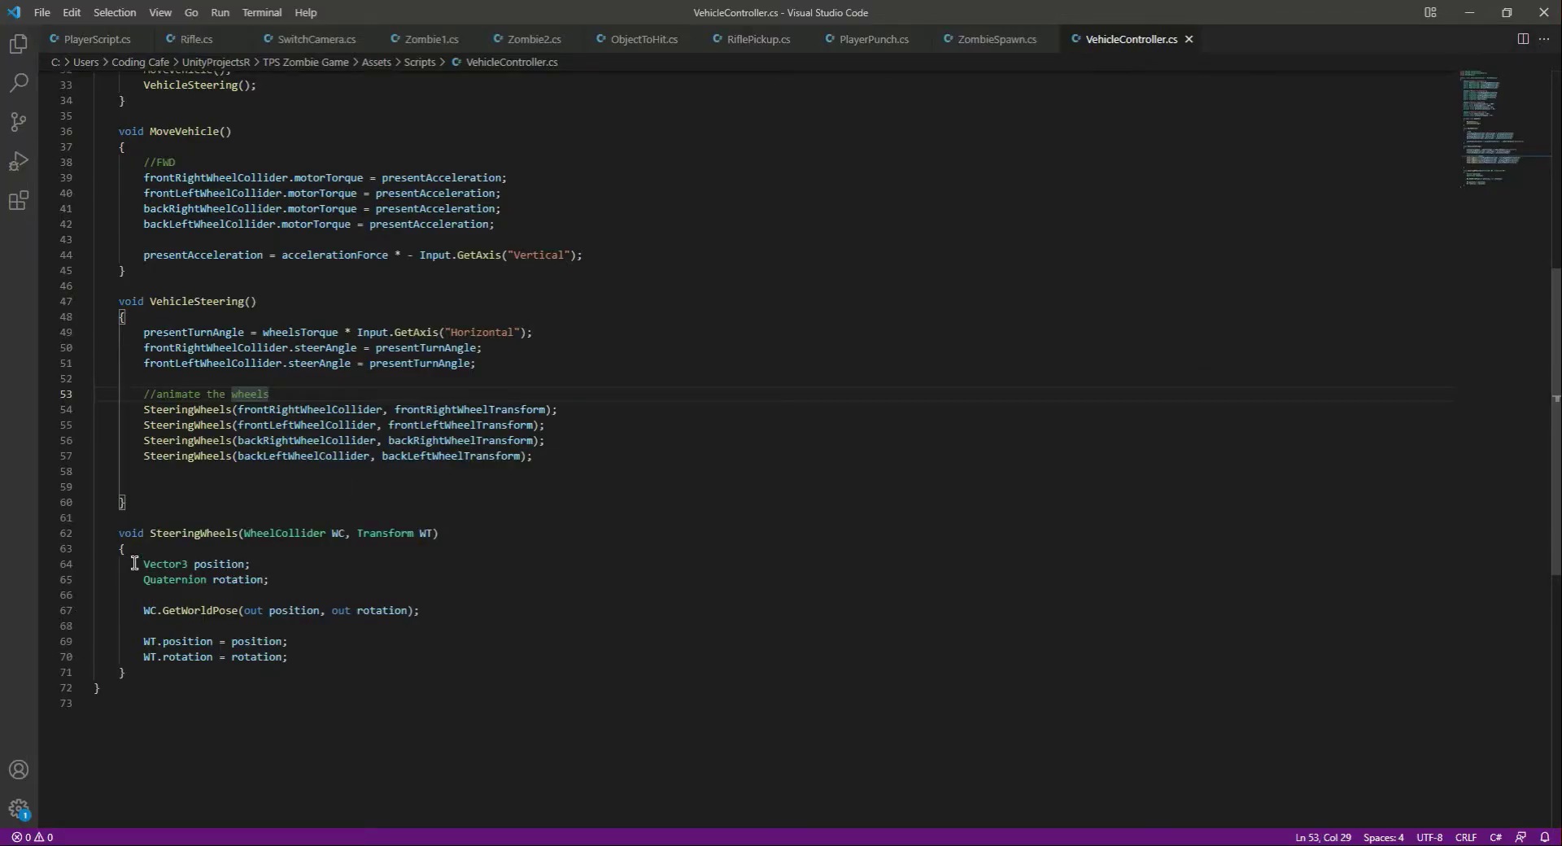
Step: Start a new void ApplyBreaks() function below SteeringWheels
key(enter)
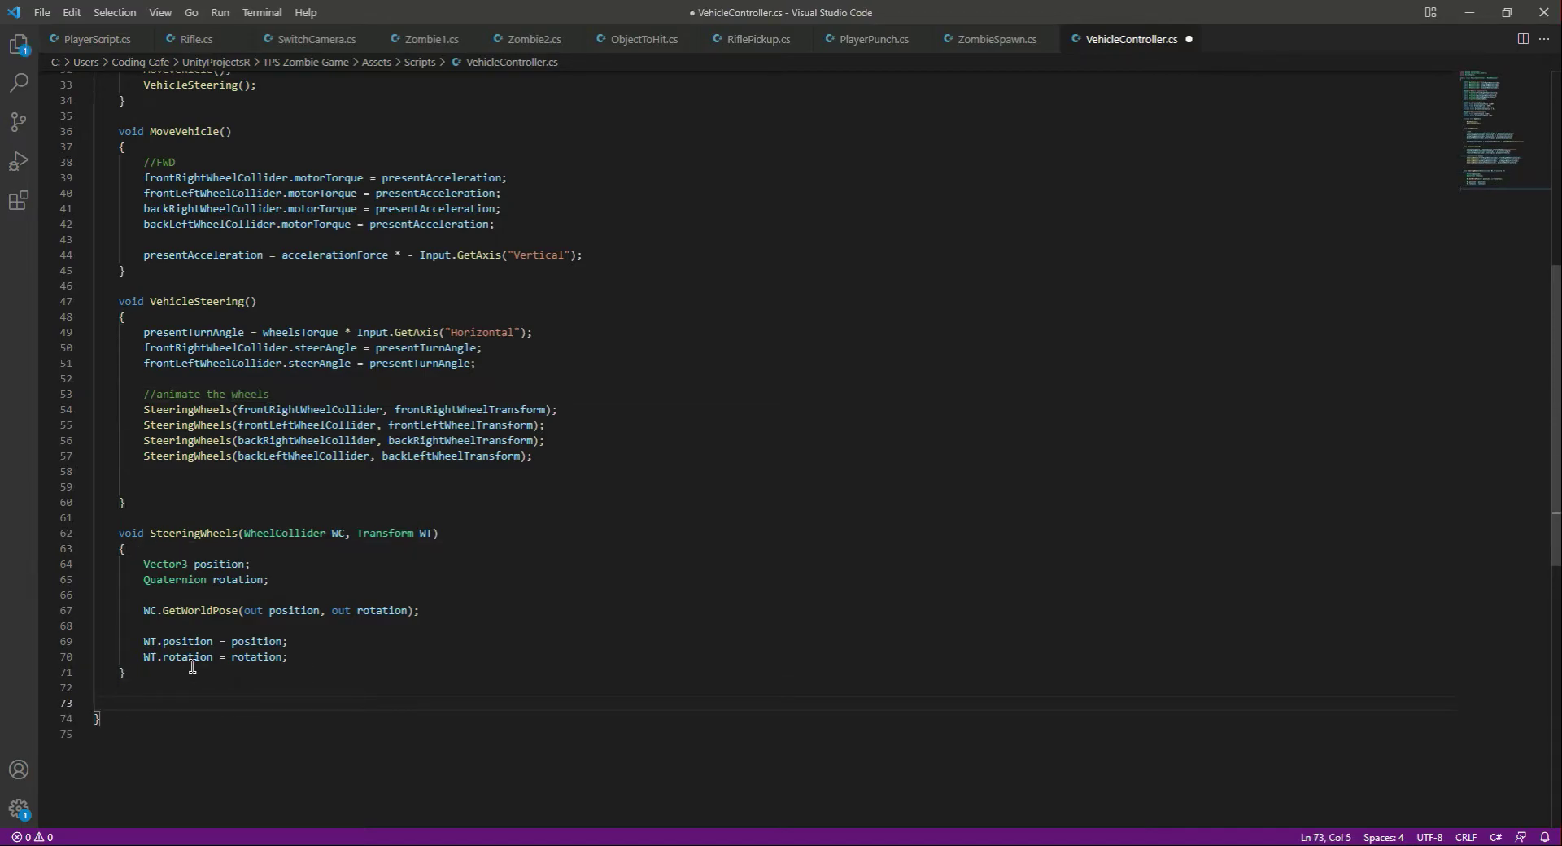
text(void)
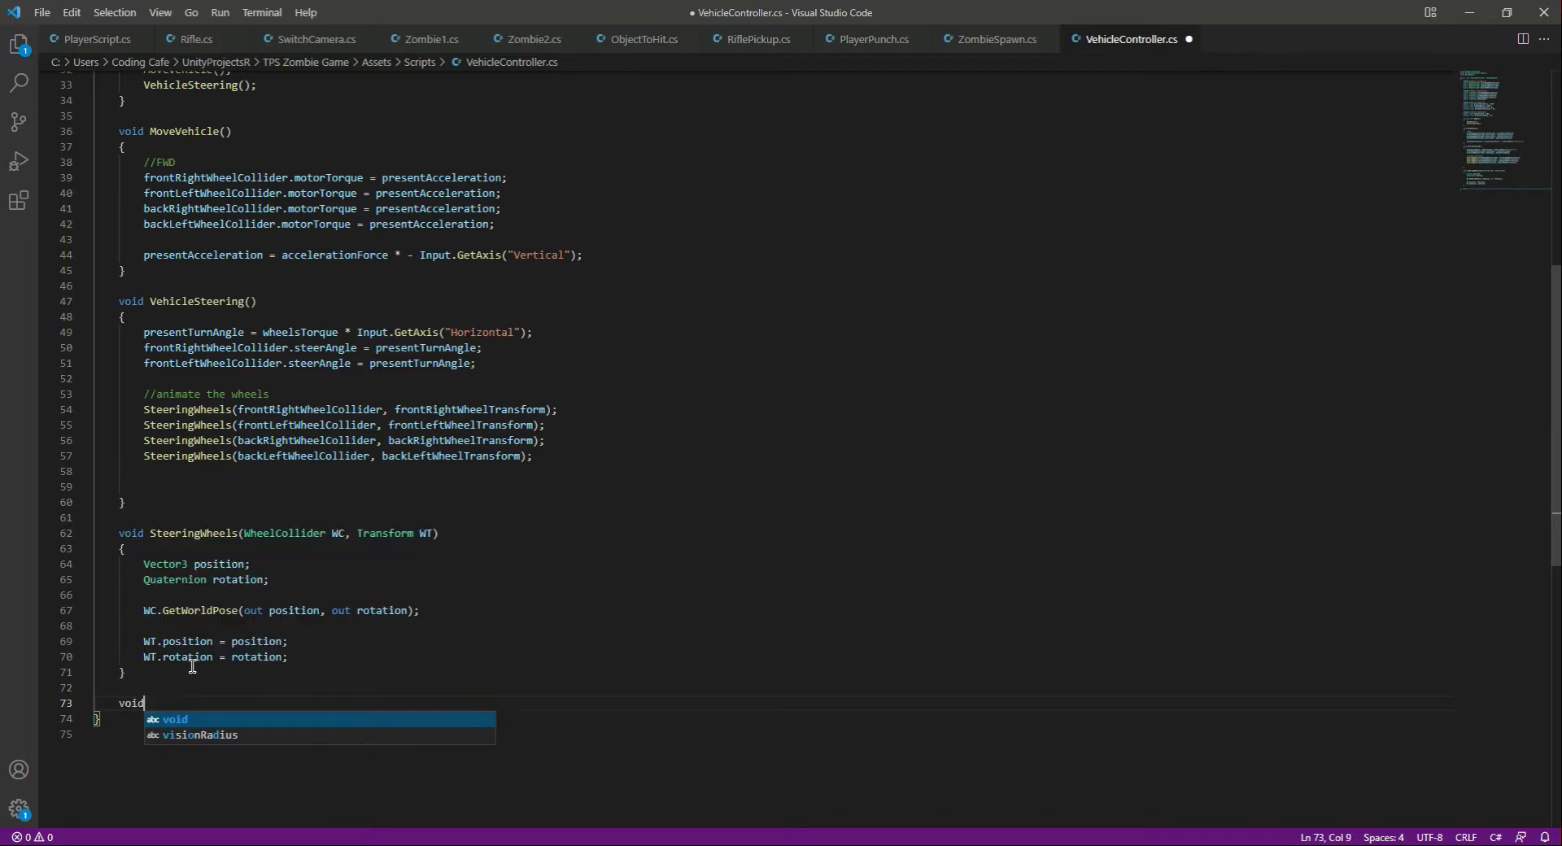
text(Apply)
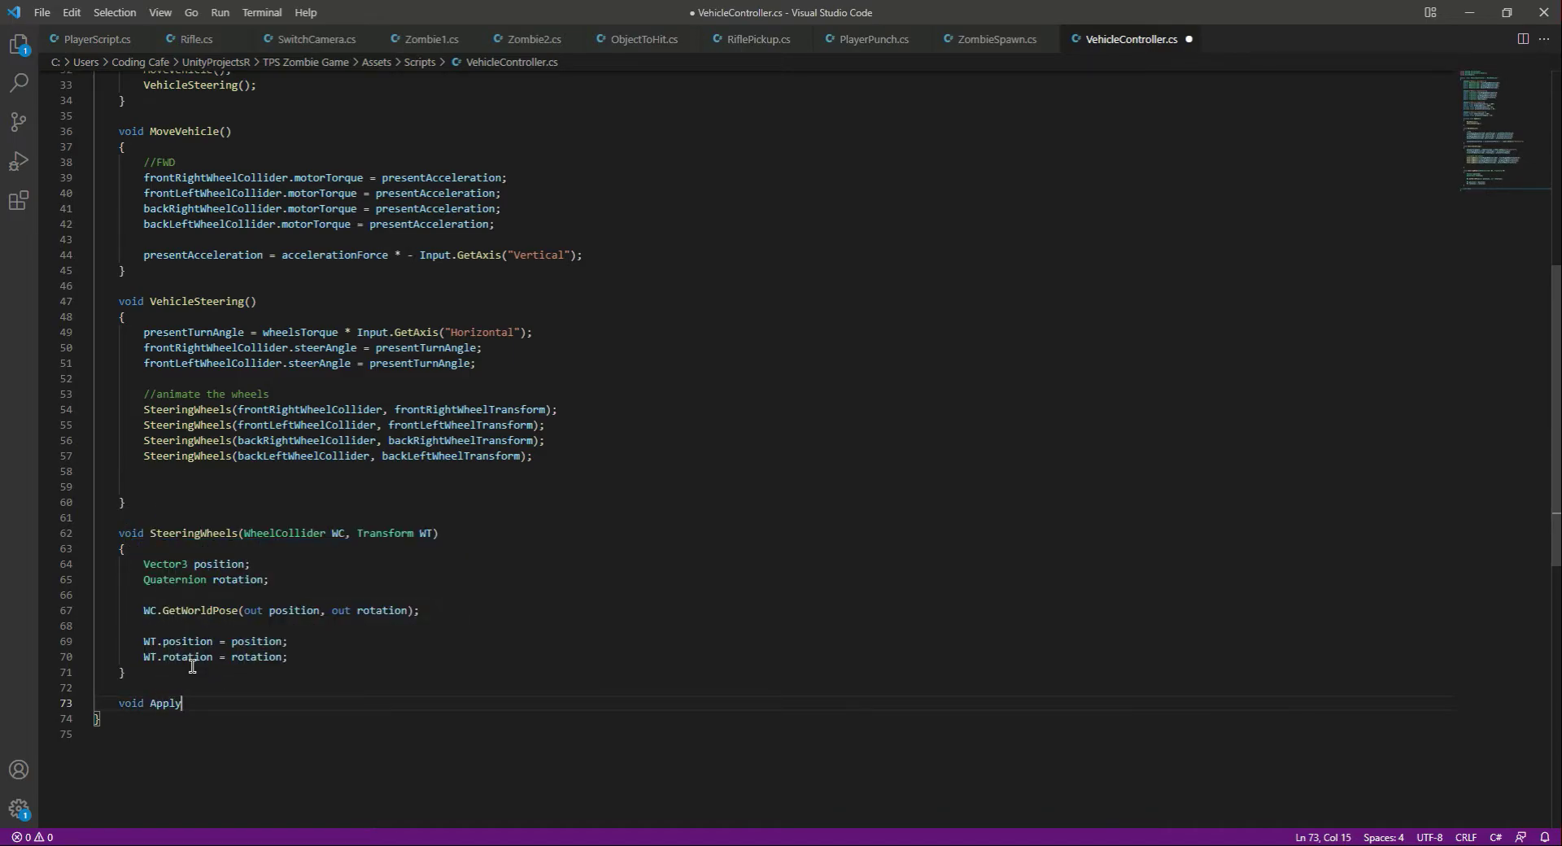
text(Breaks)
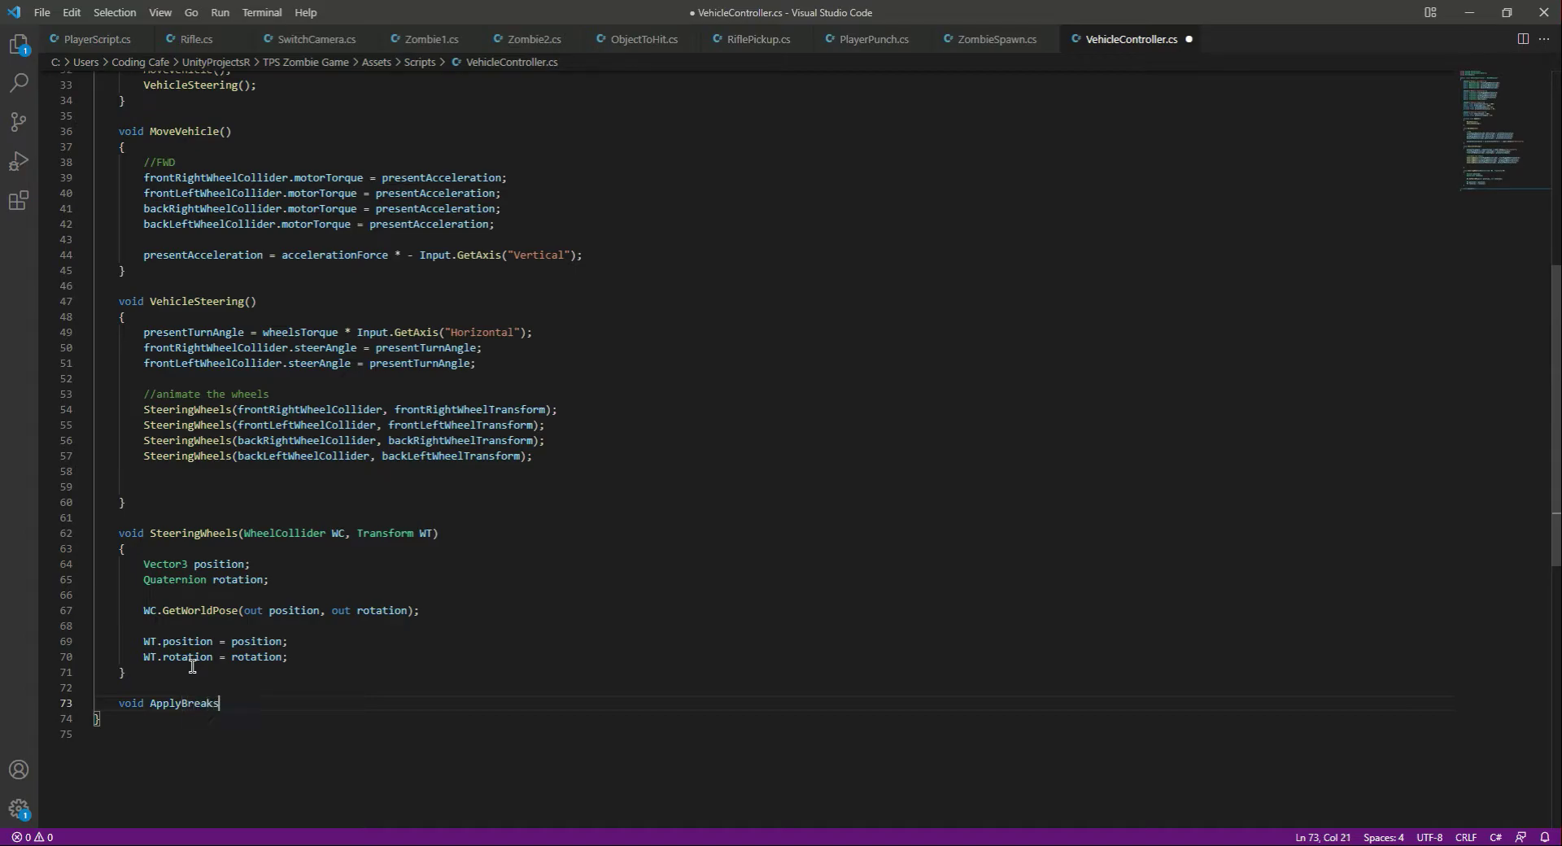
text(())
text({)
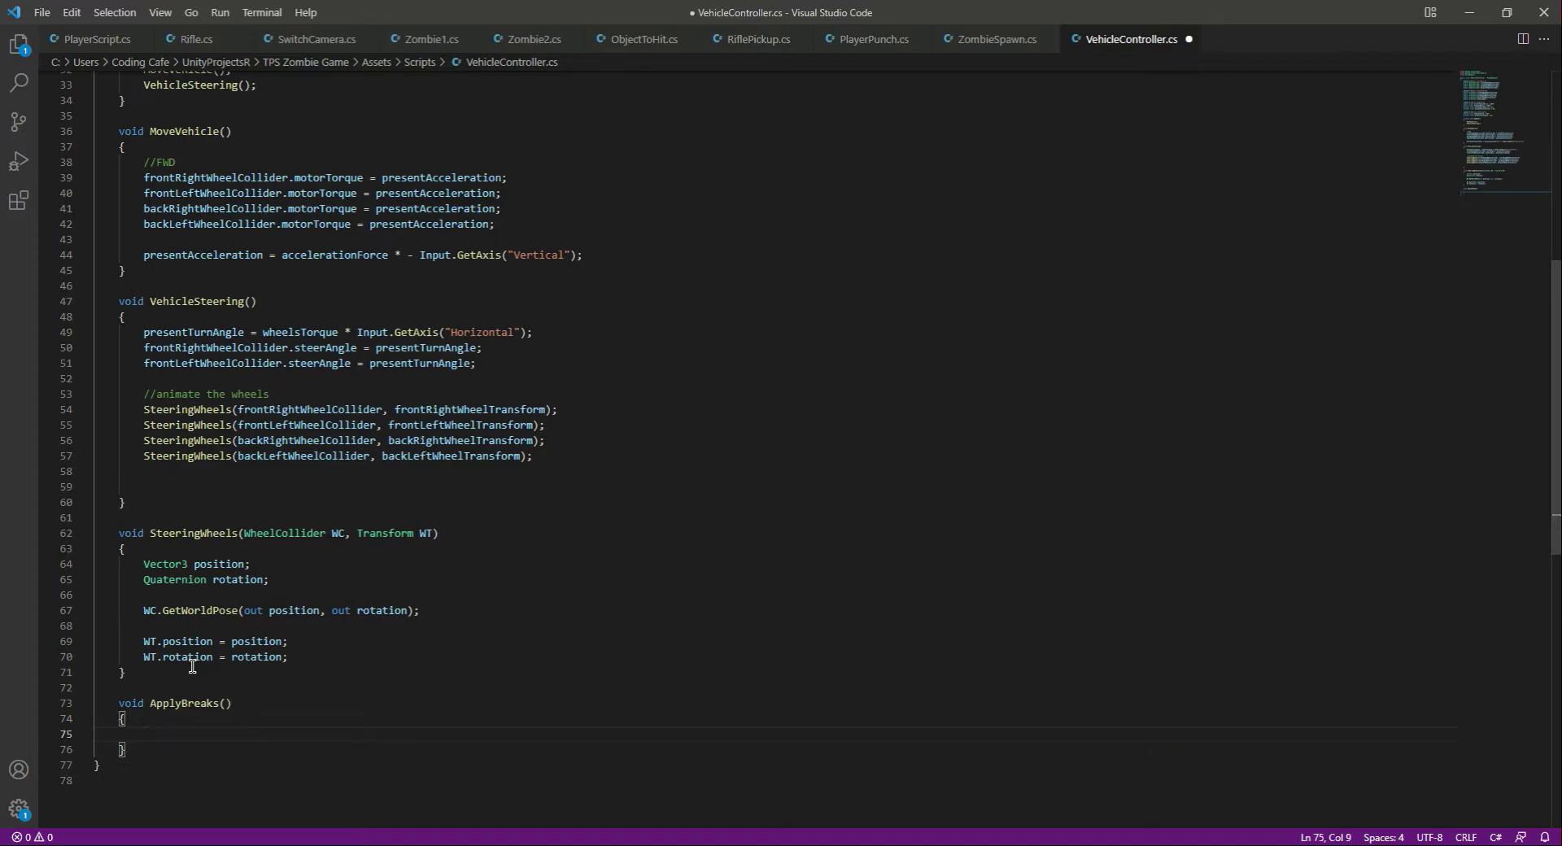
Step: Set presentBreakForce = breakingForce when Input.GetKey(KeyCode.Space) is true
text(if()
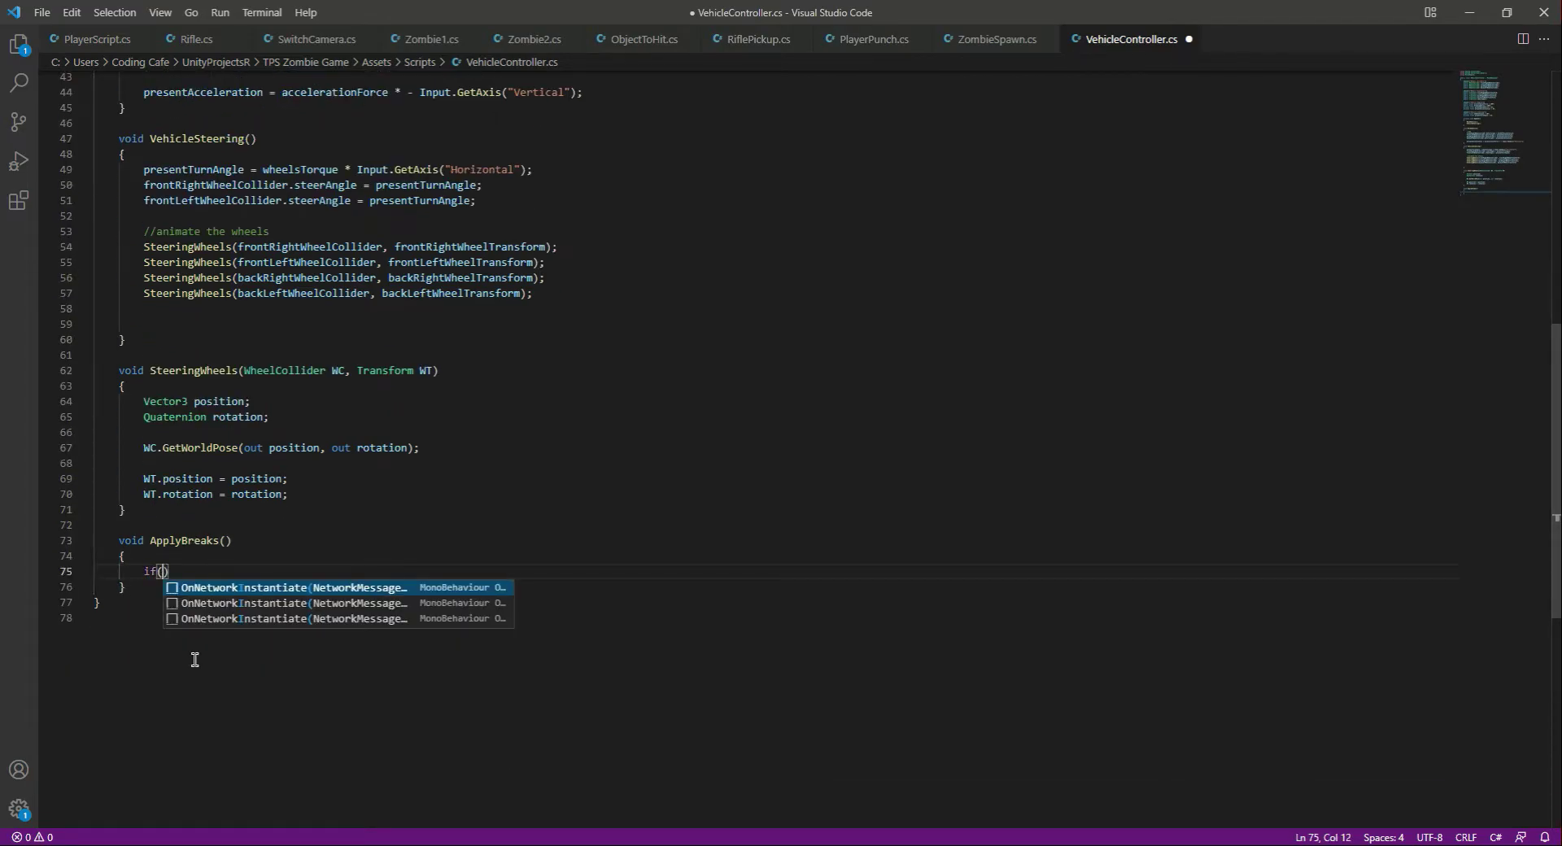
text(i)
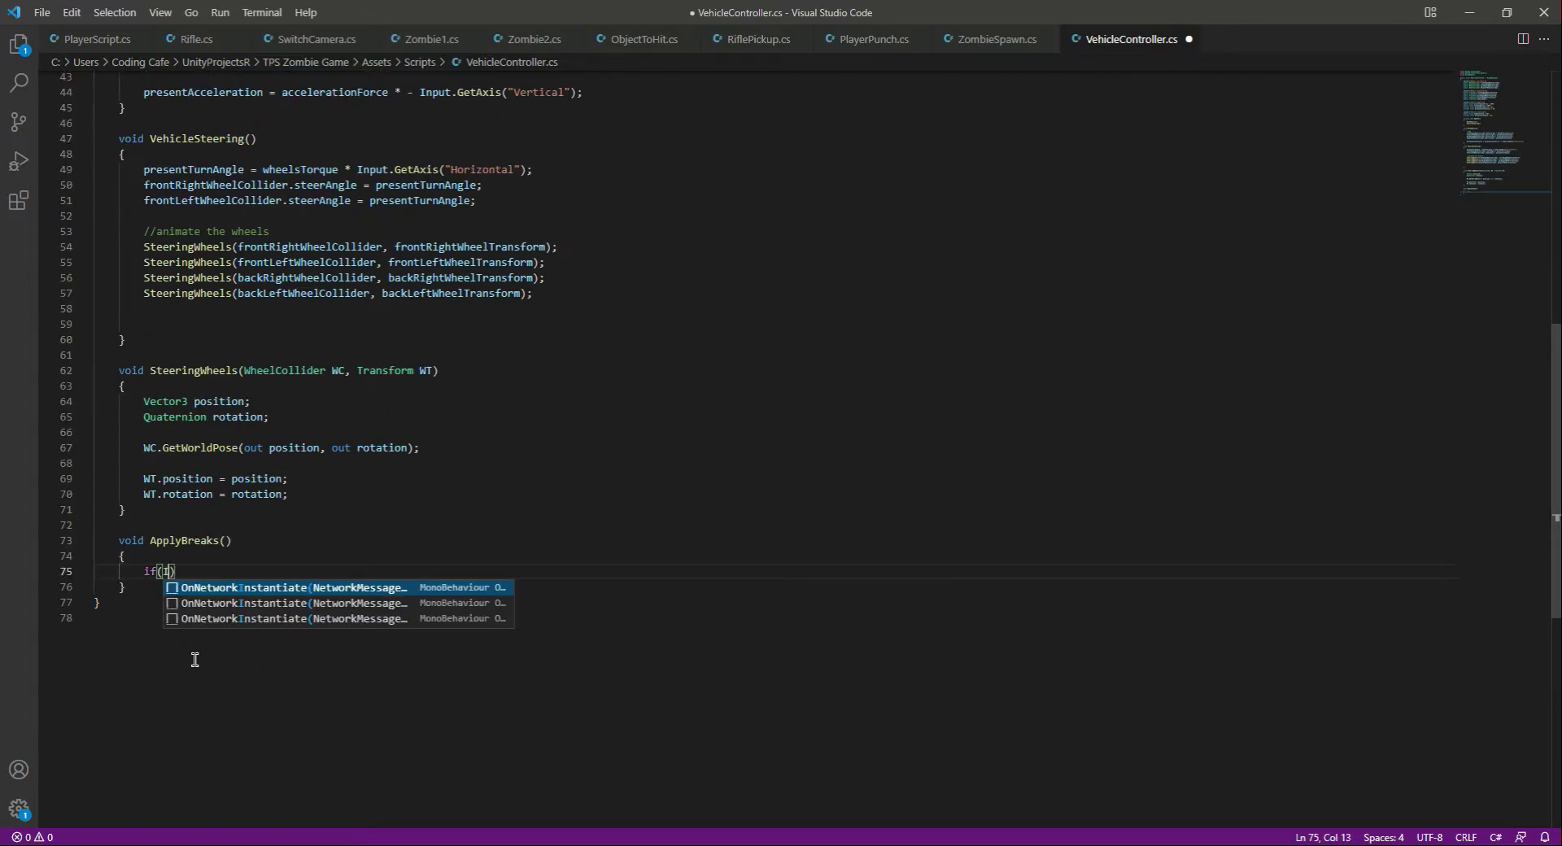
text(nput)
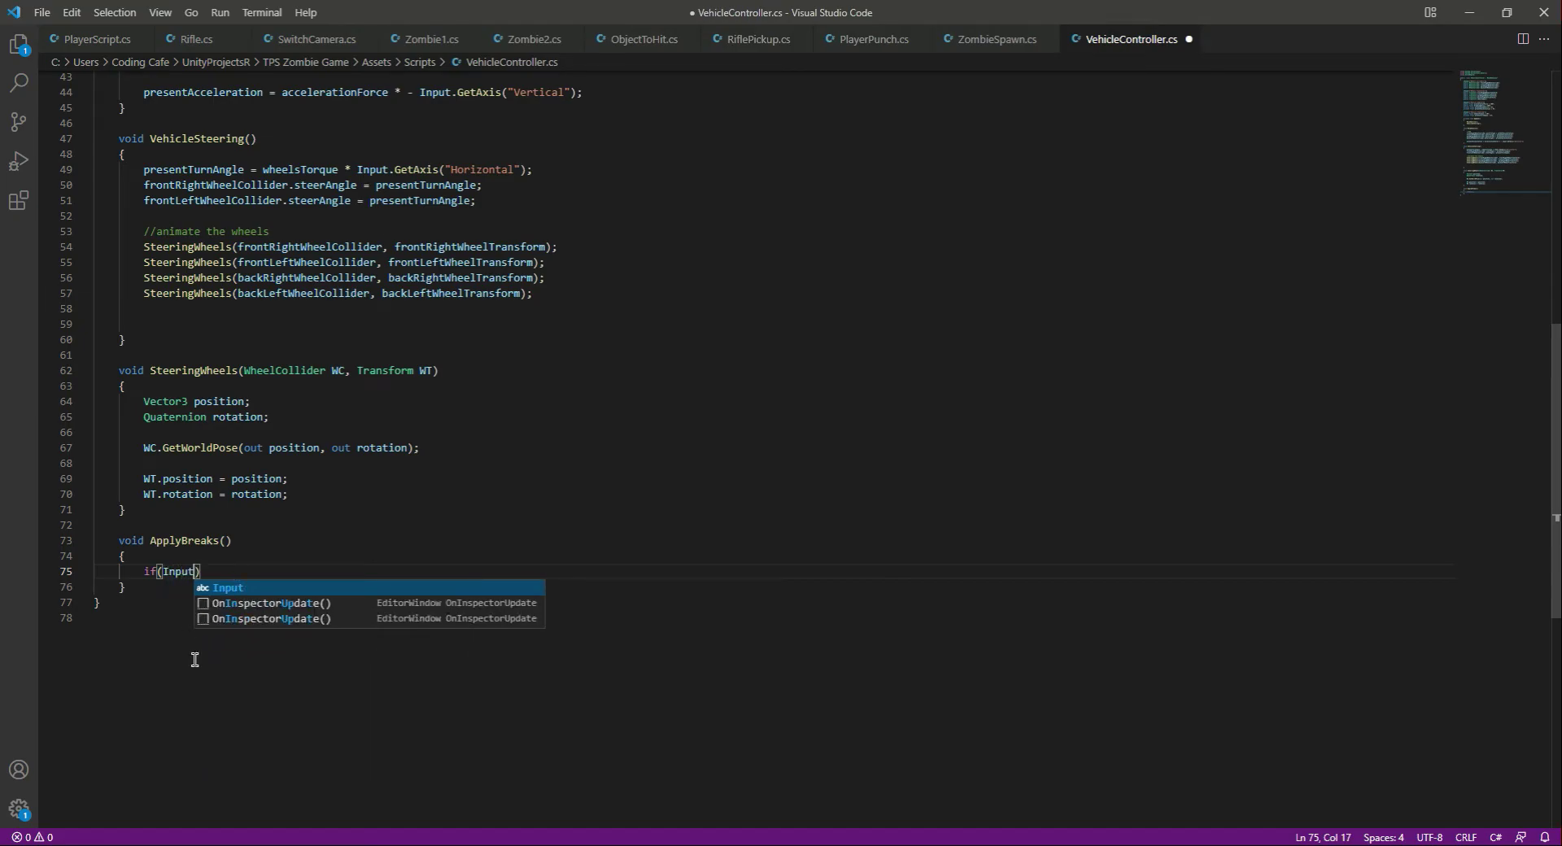
text(.GetKey()
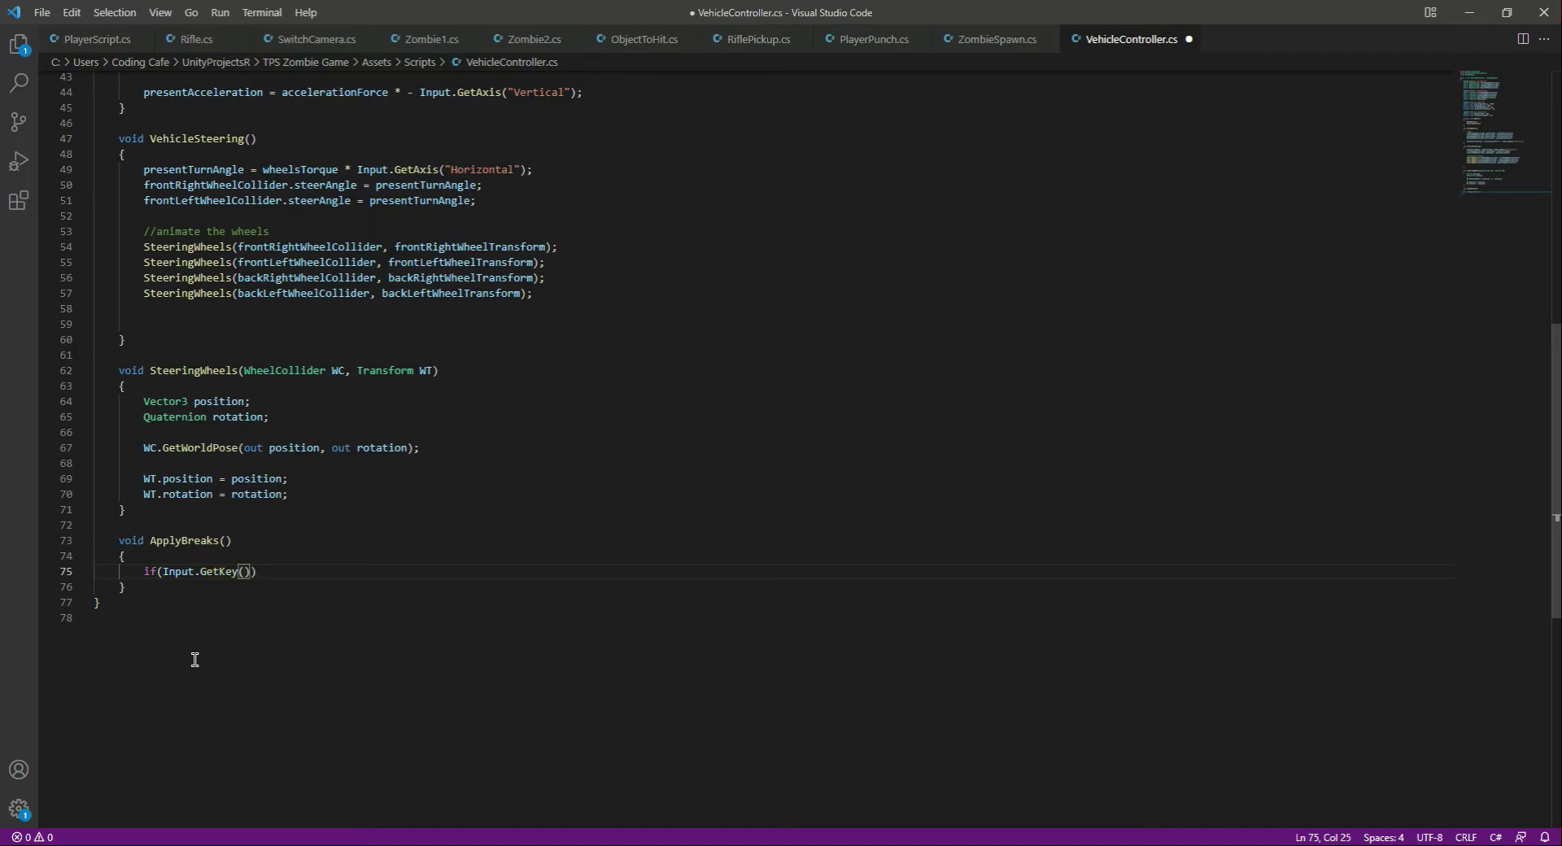
text(KeyCode)
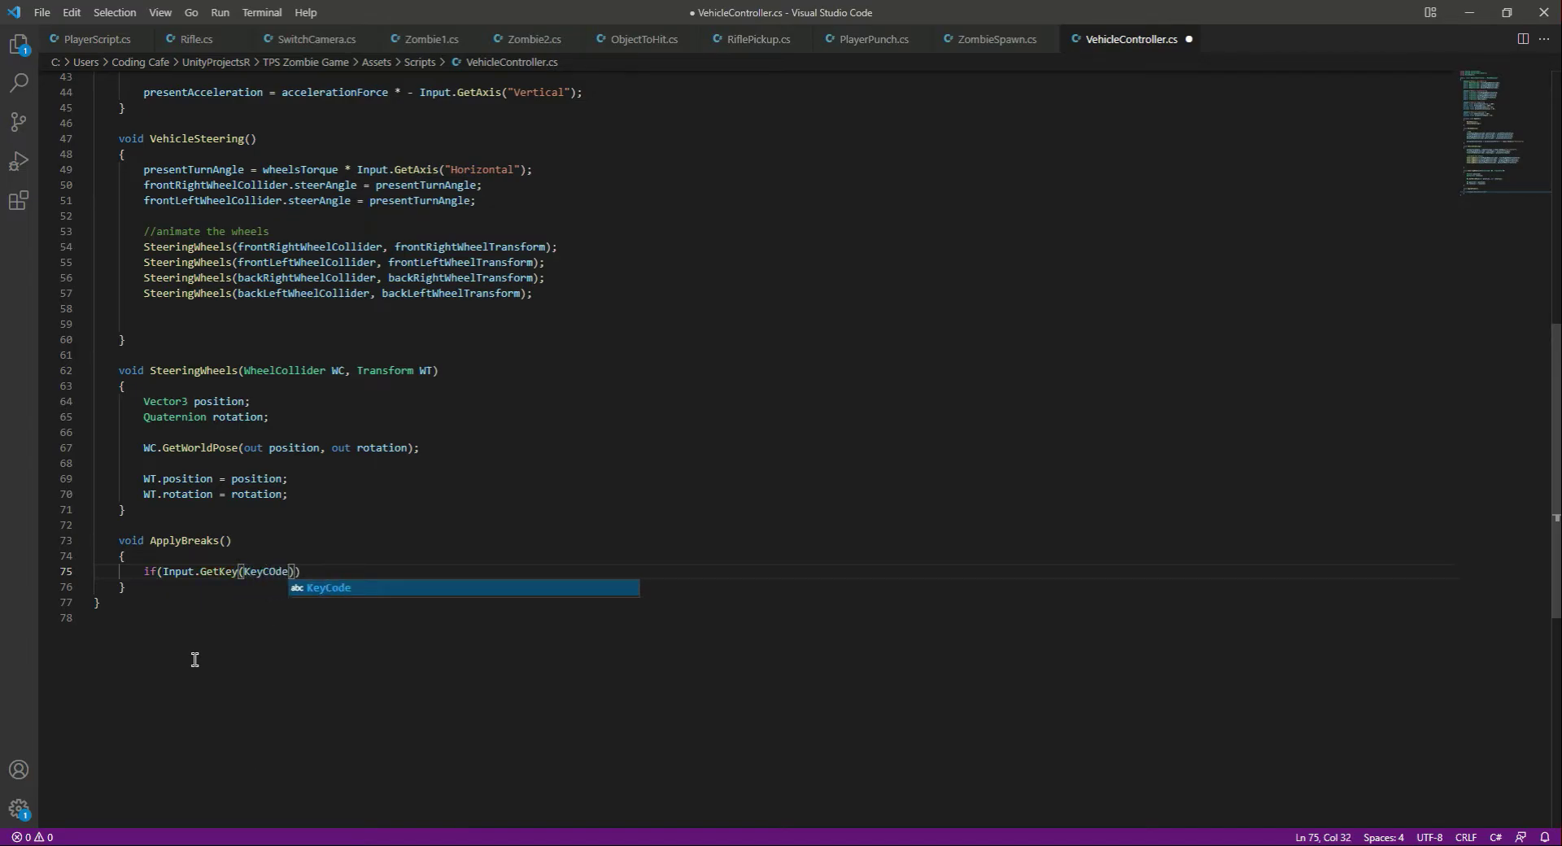
text(Spac)
text(presentBreakForce)
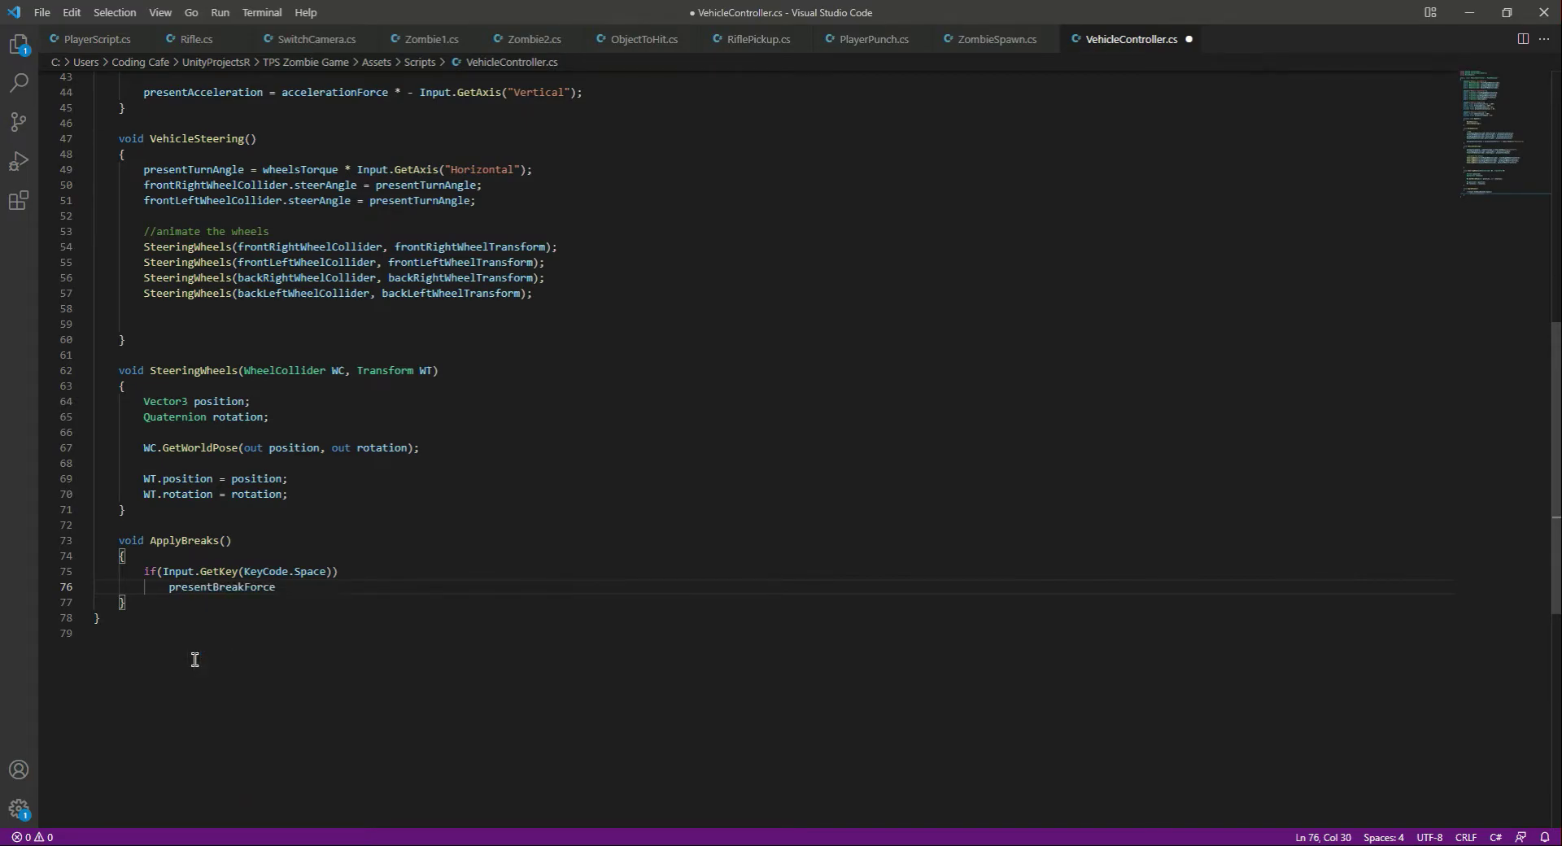
text(= breakingForce)
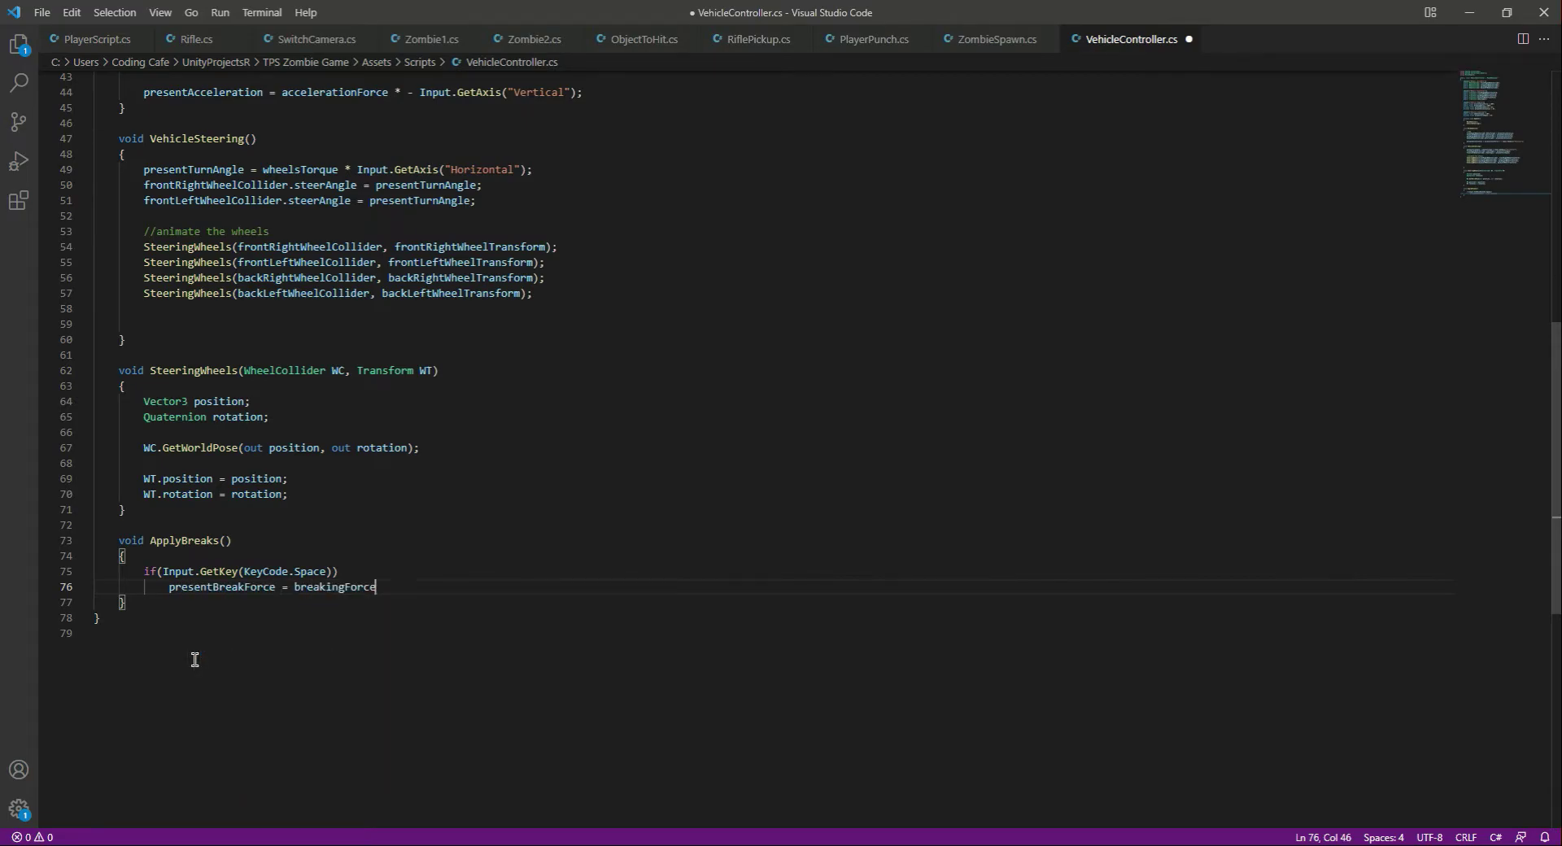
text(;)
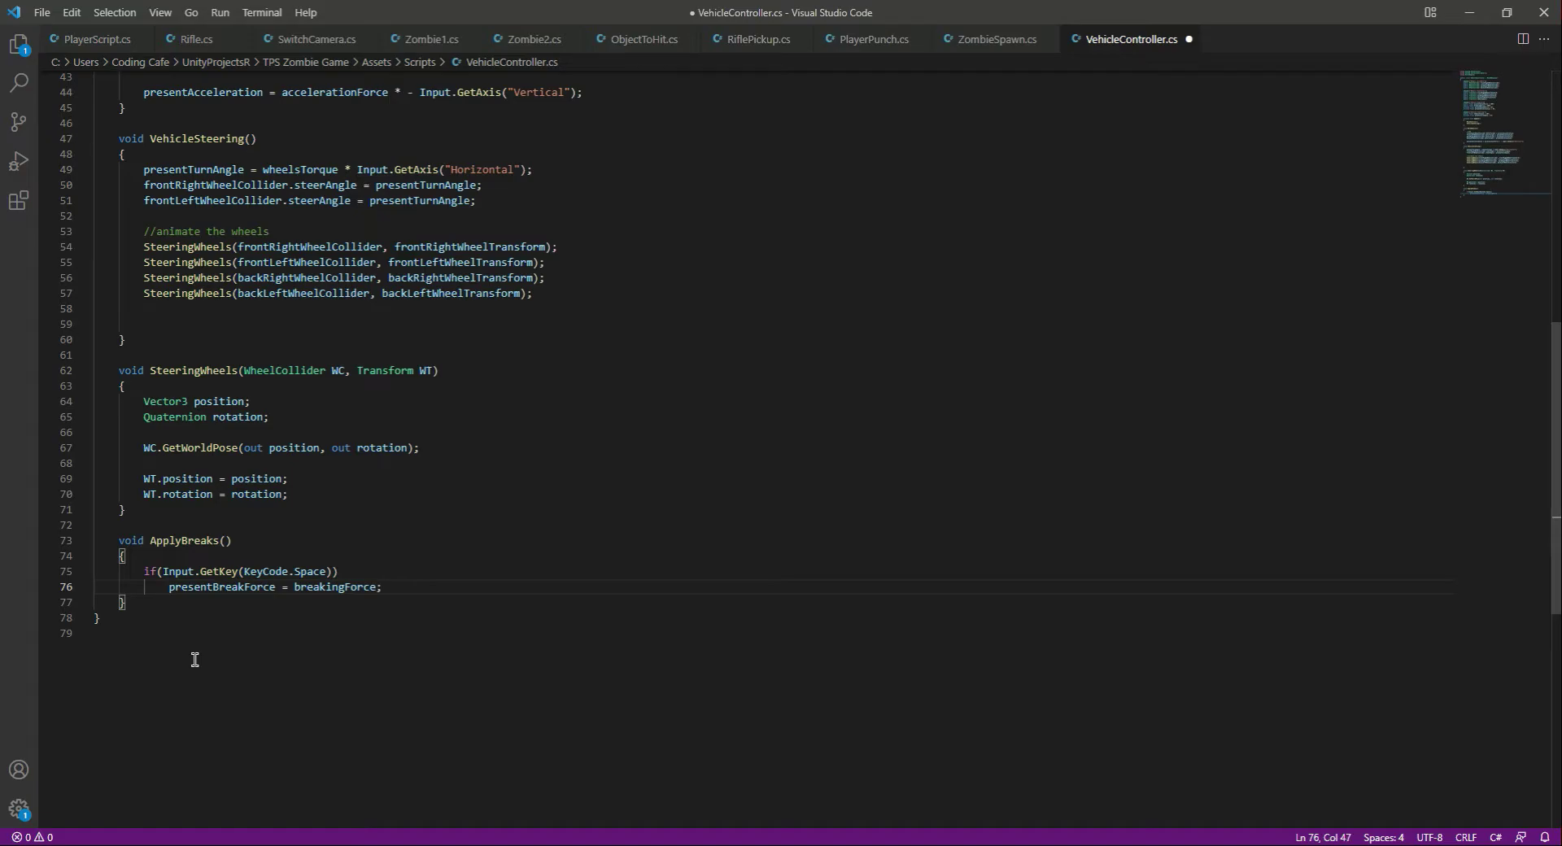
key(Enter)
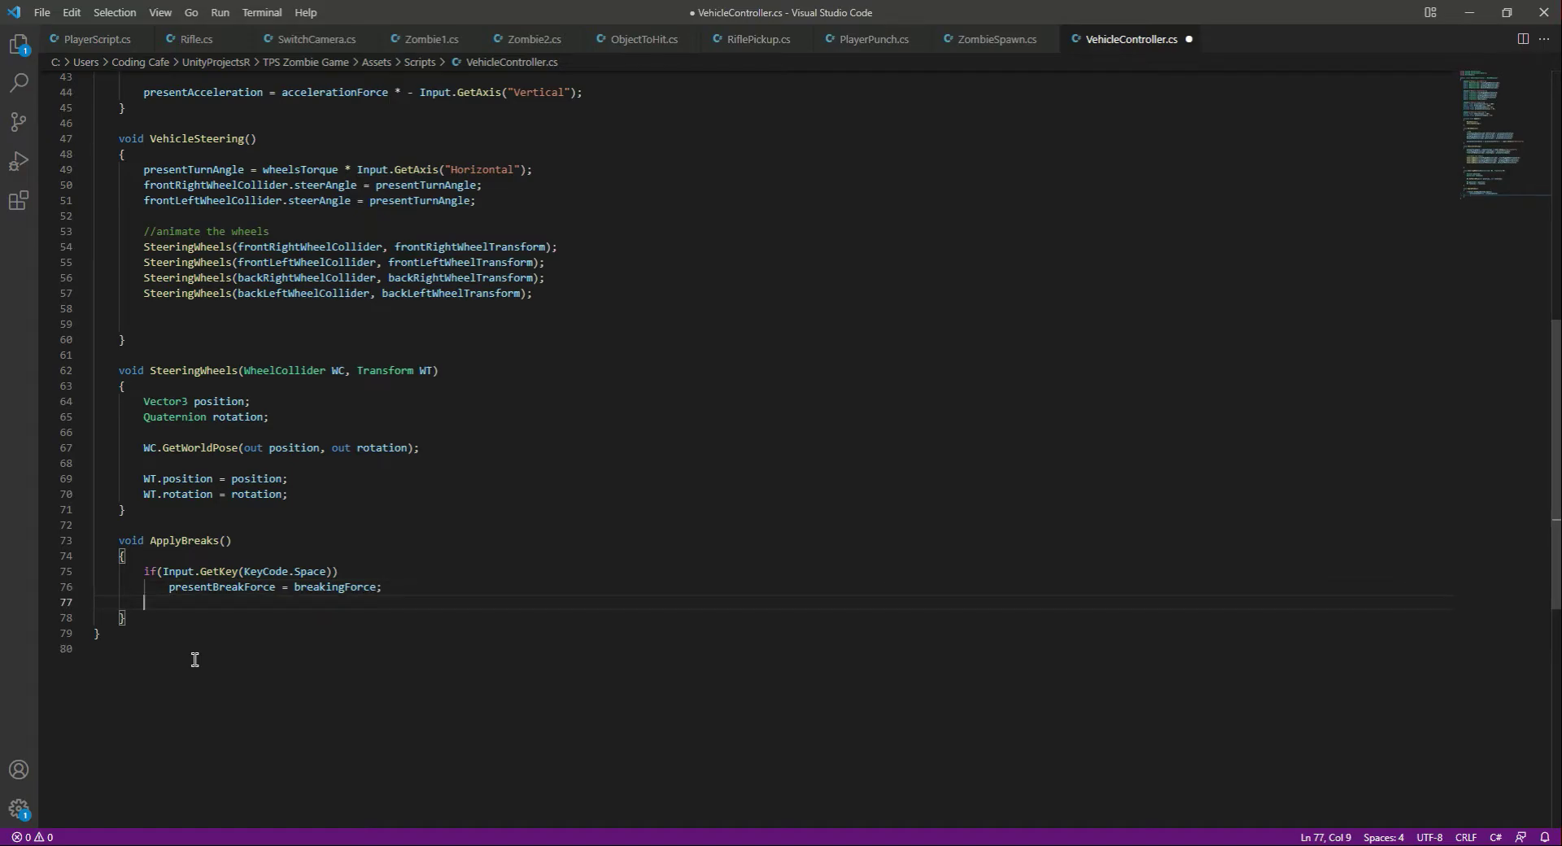
Step: Add an else branch resetting presentBreakForce to 0f
text(else)
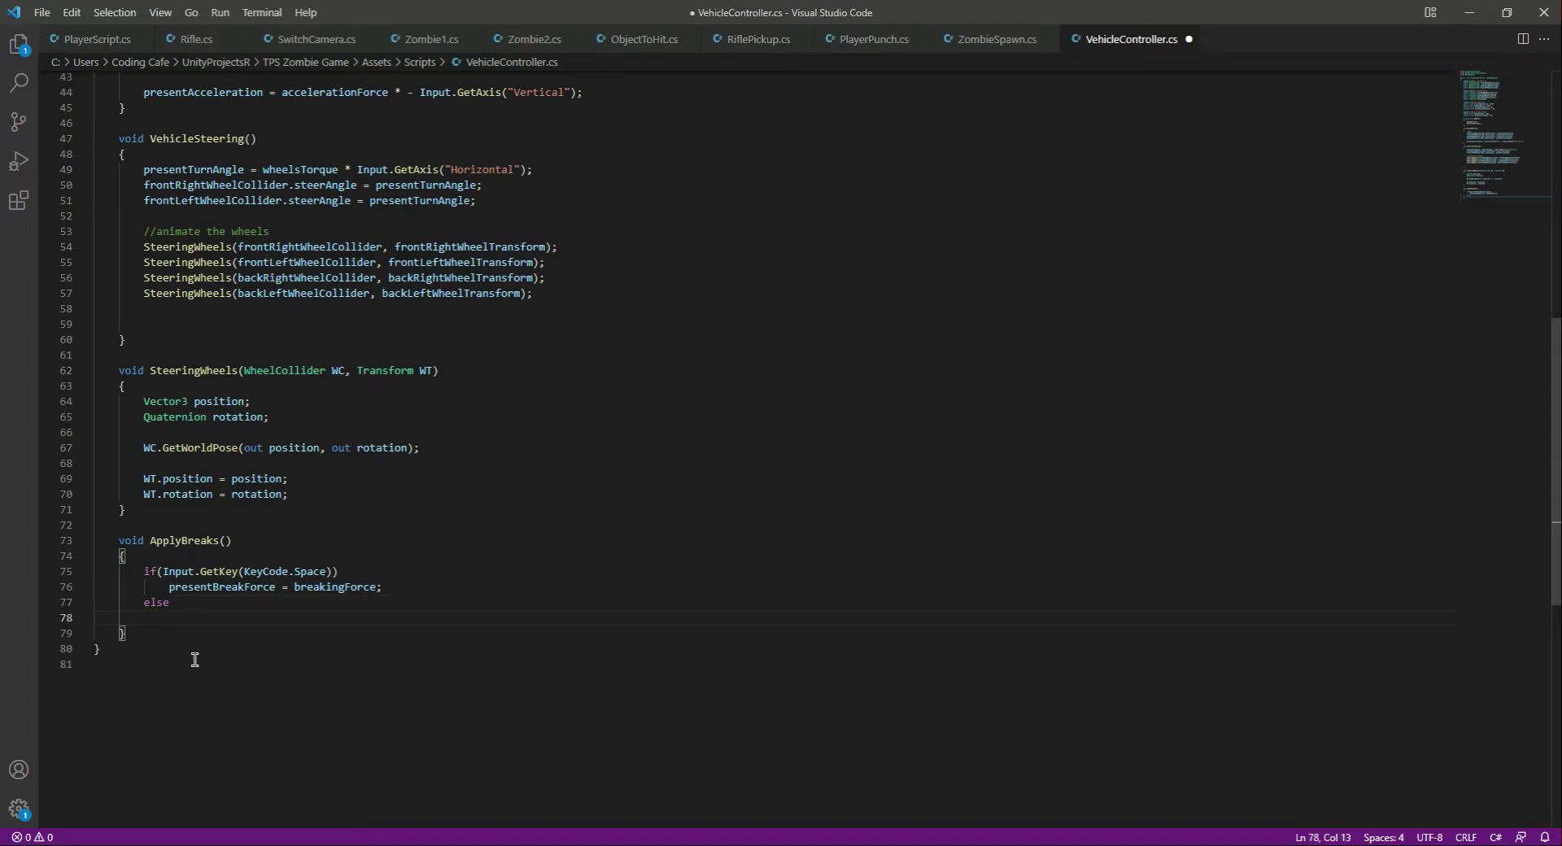
text(presentBreakForce = 0f;)
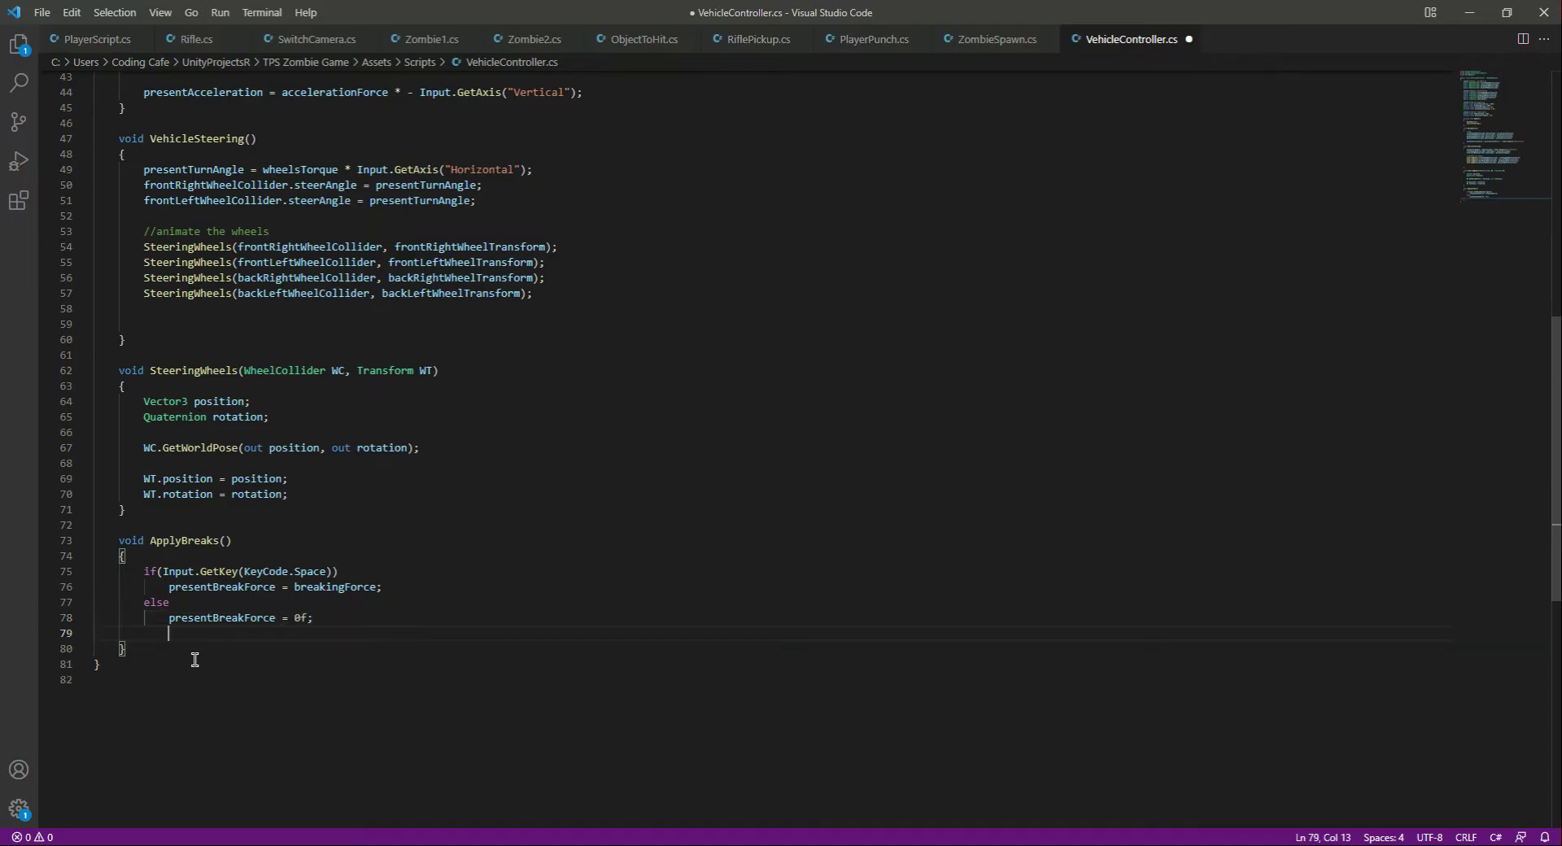
key(enter)
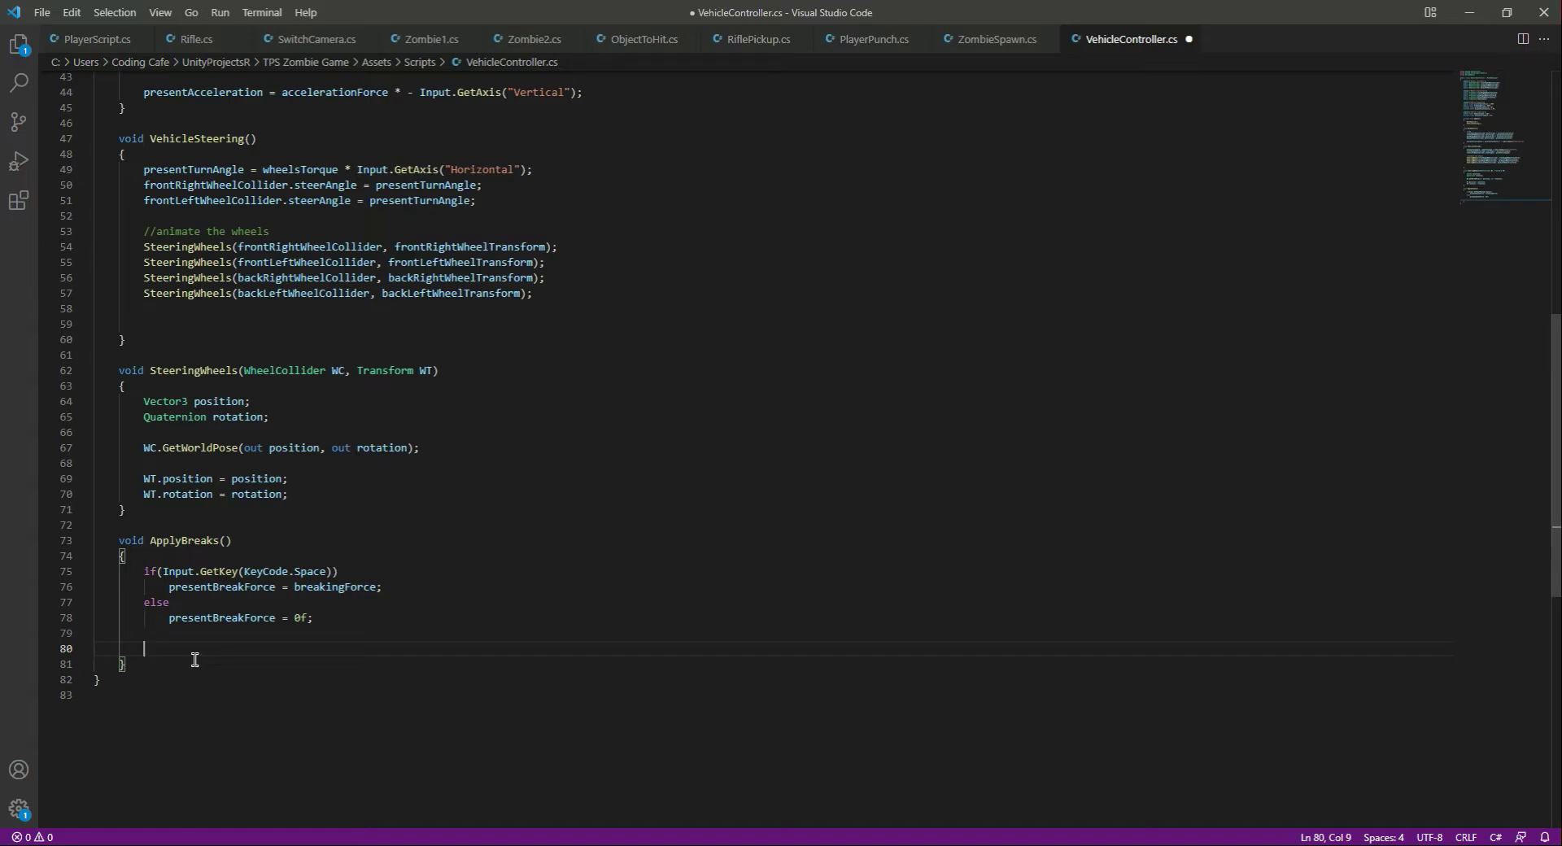
Step: Begin a frontRightWheelCollider.brakeTorque line using the autocomplete suggestion
text(frontRightWheelCollider)
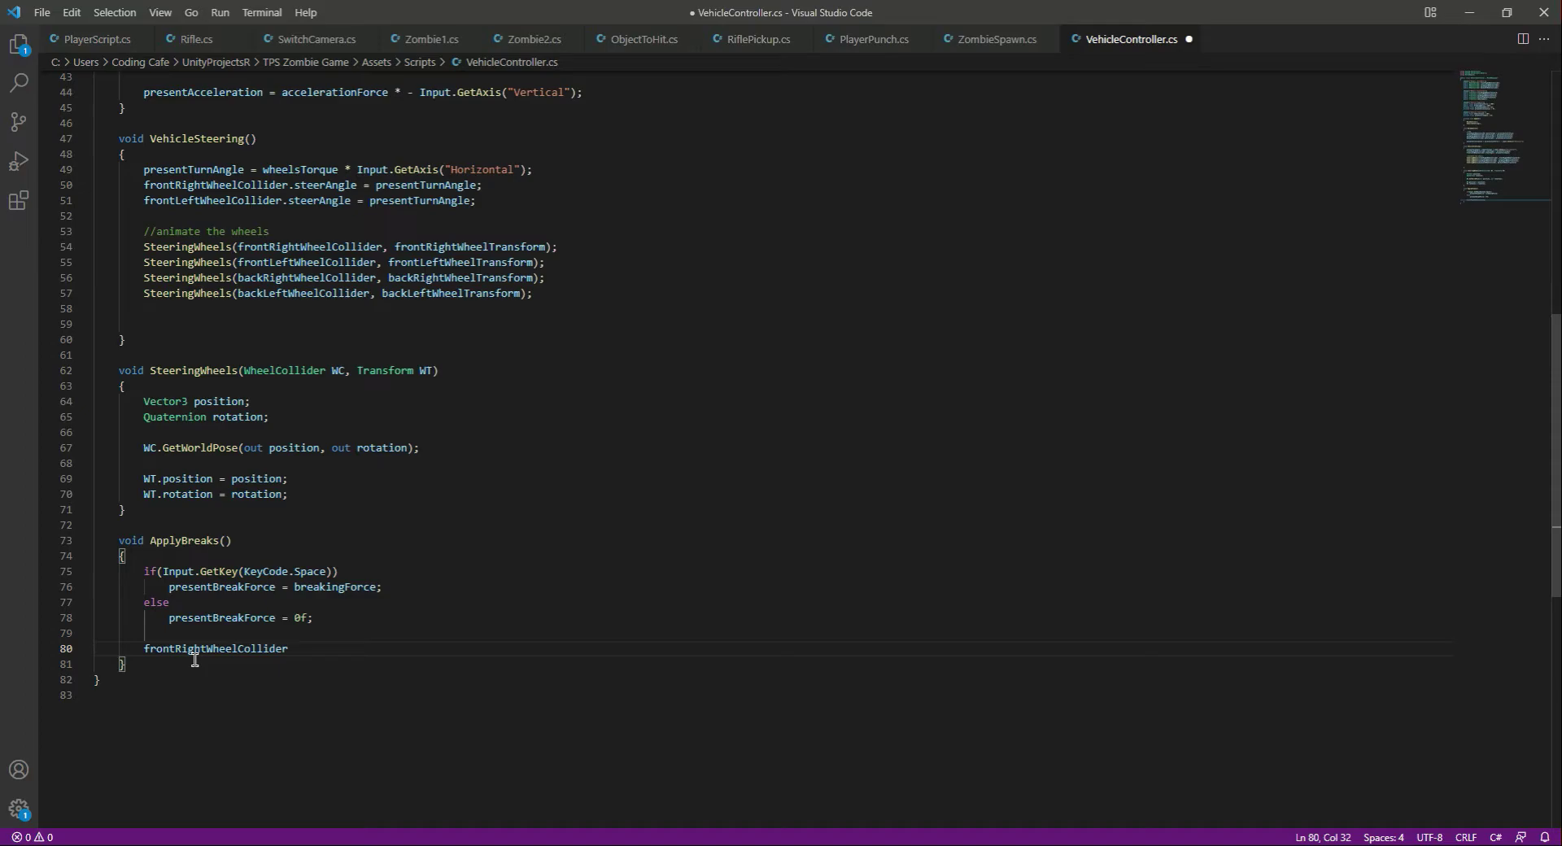
text(.brakeTorque)
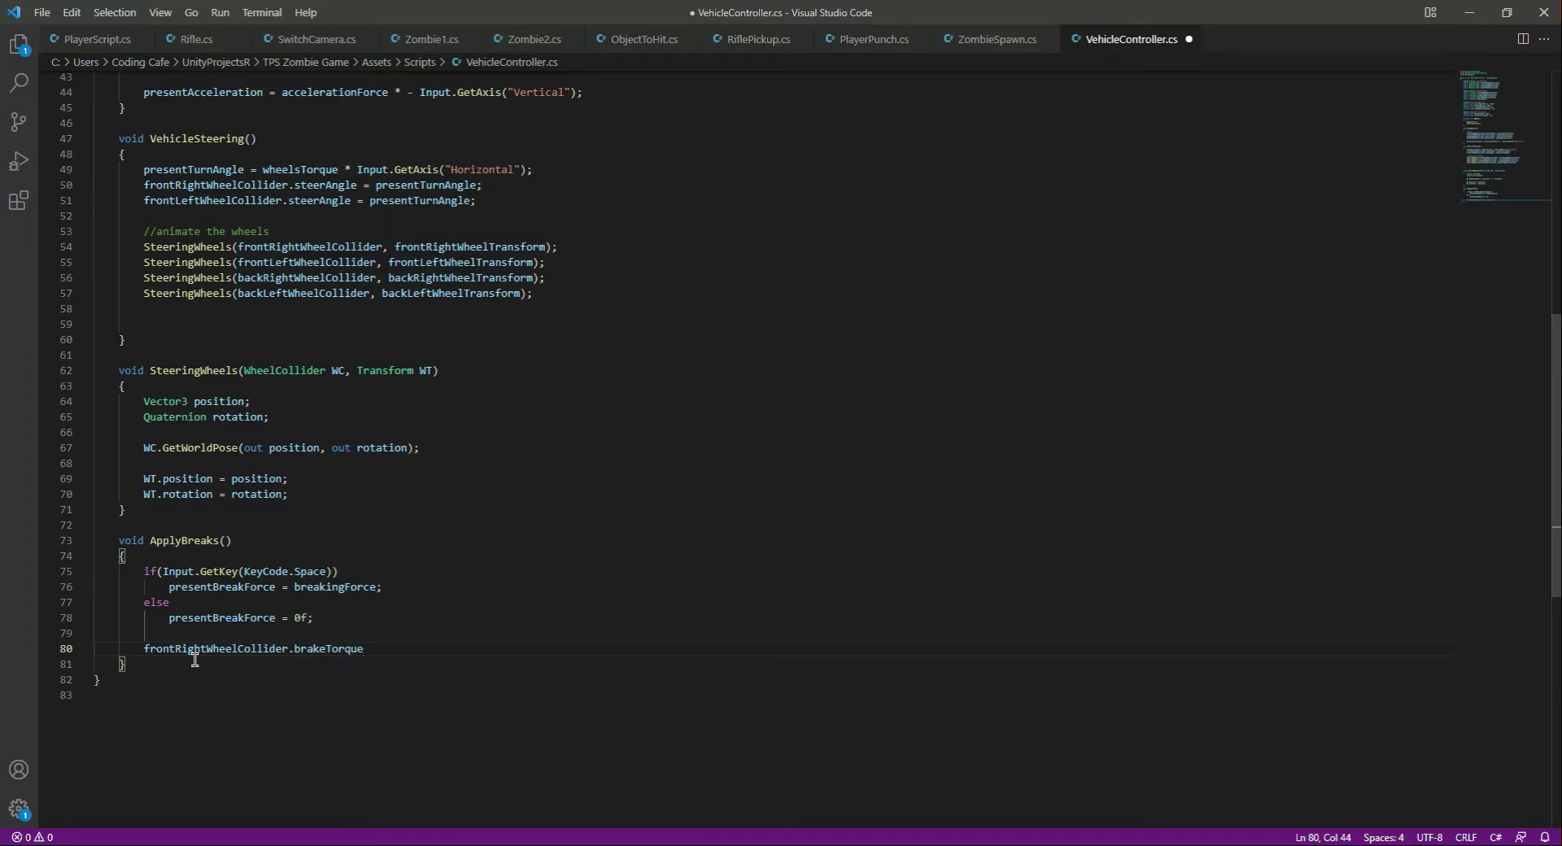
double_click(328, 648)
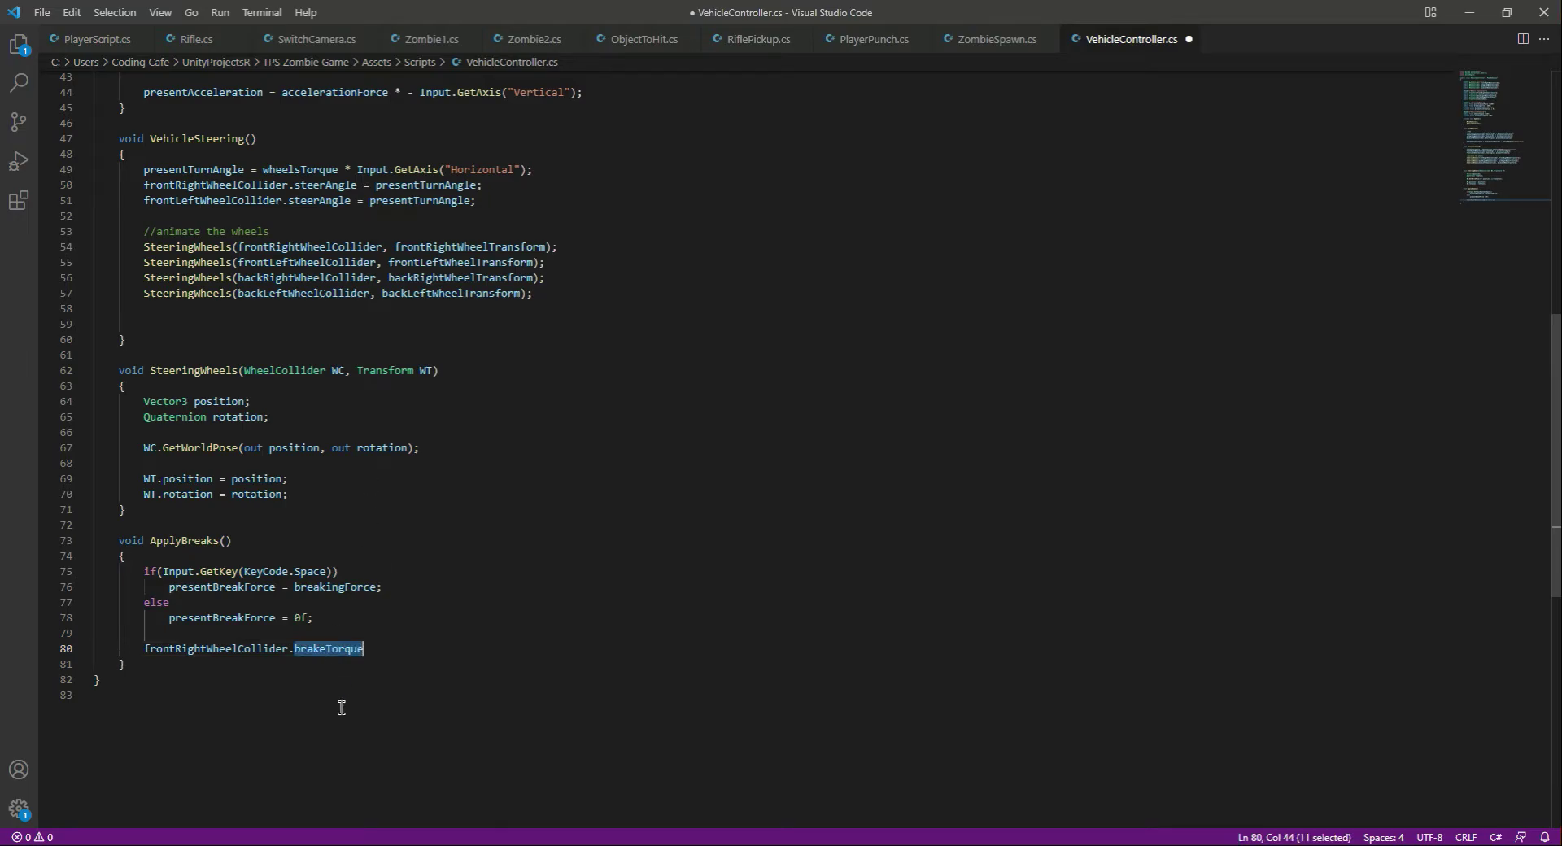
scroll(up, 3)
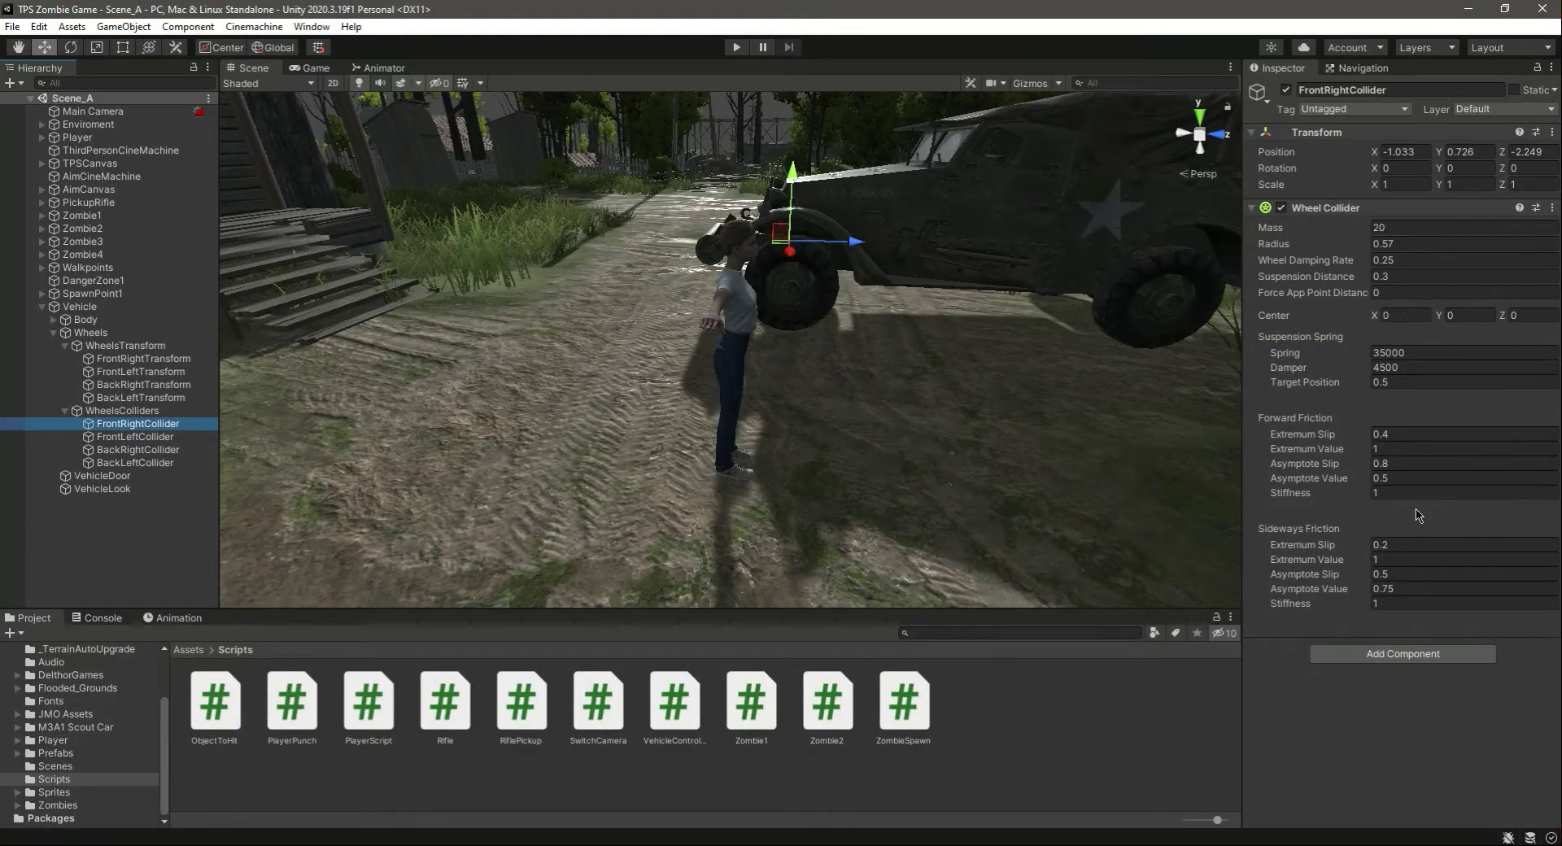
Step: Inspect the right-side wheel colliders, then the Vehicle's controller with Breaking Force 200
click(138, 449)
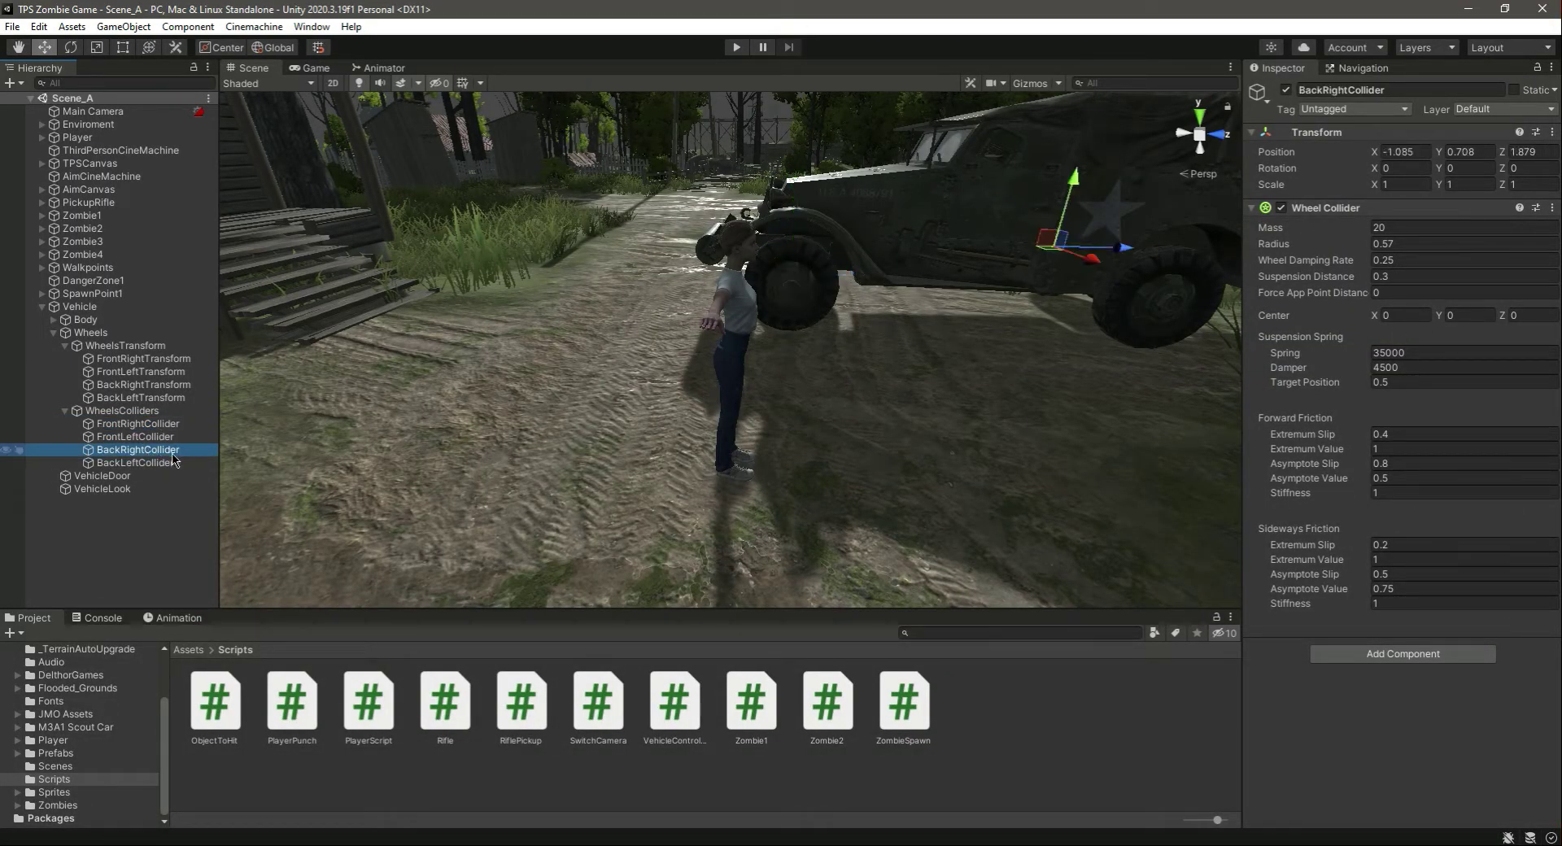
click(137, 462)
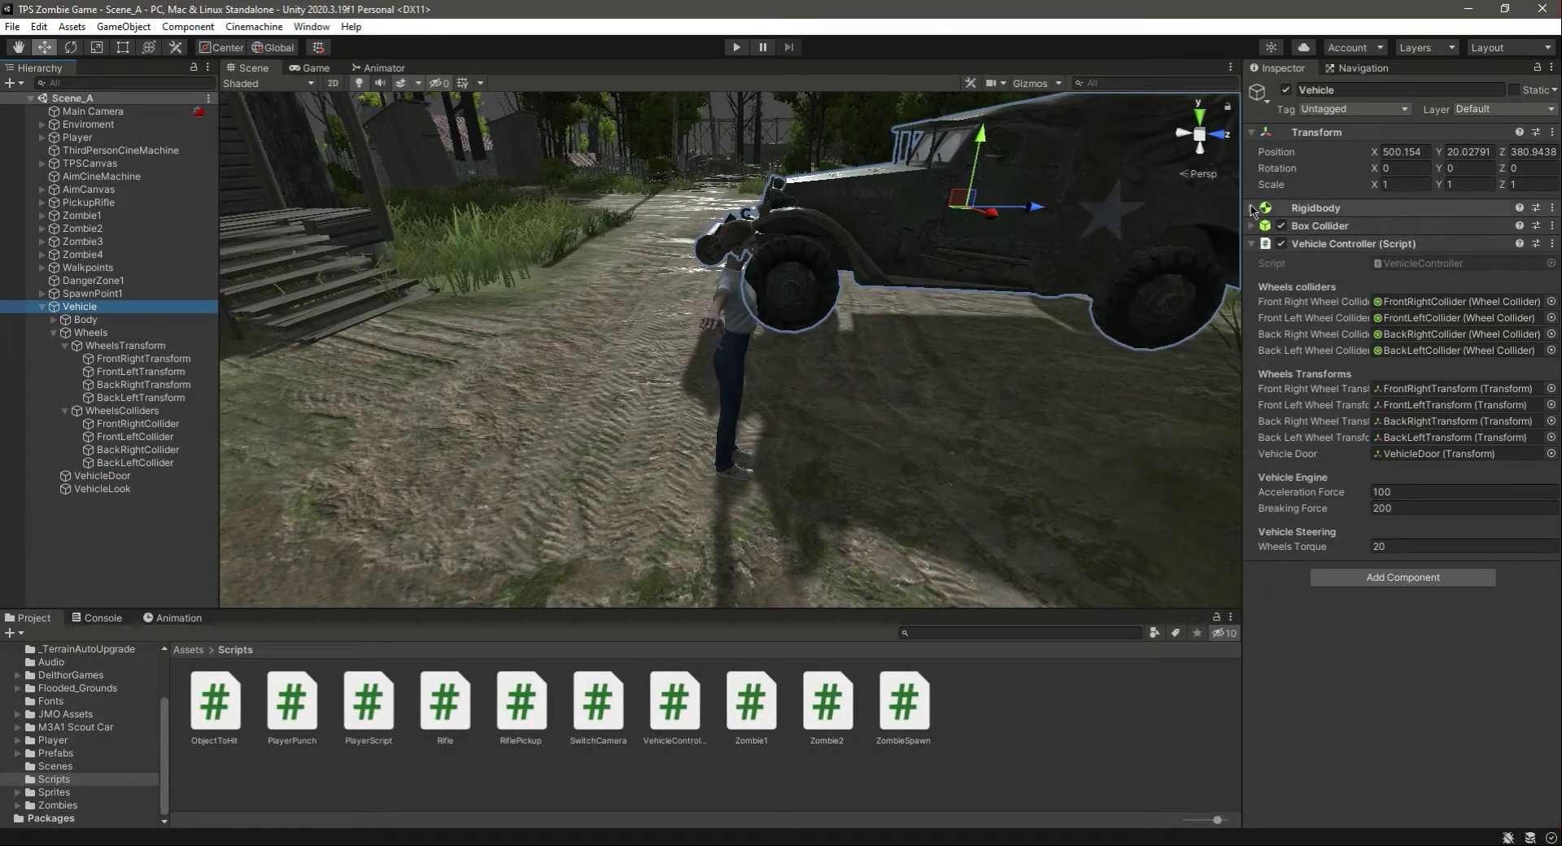
click(1252, 208)
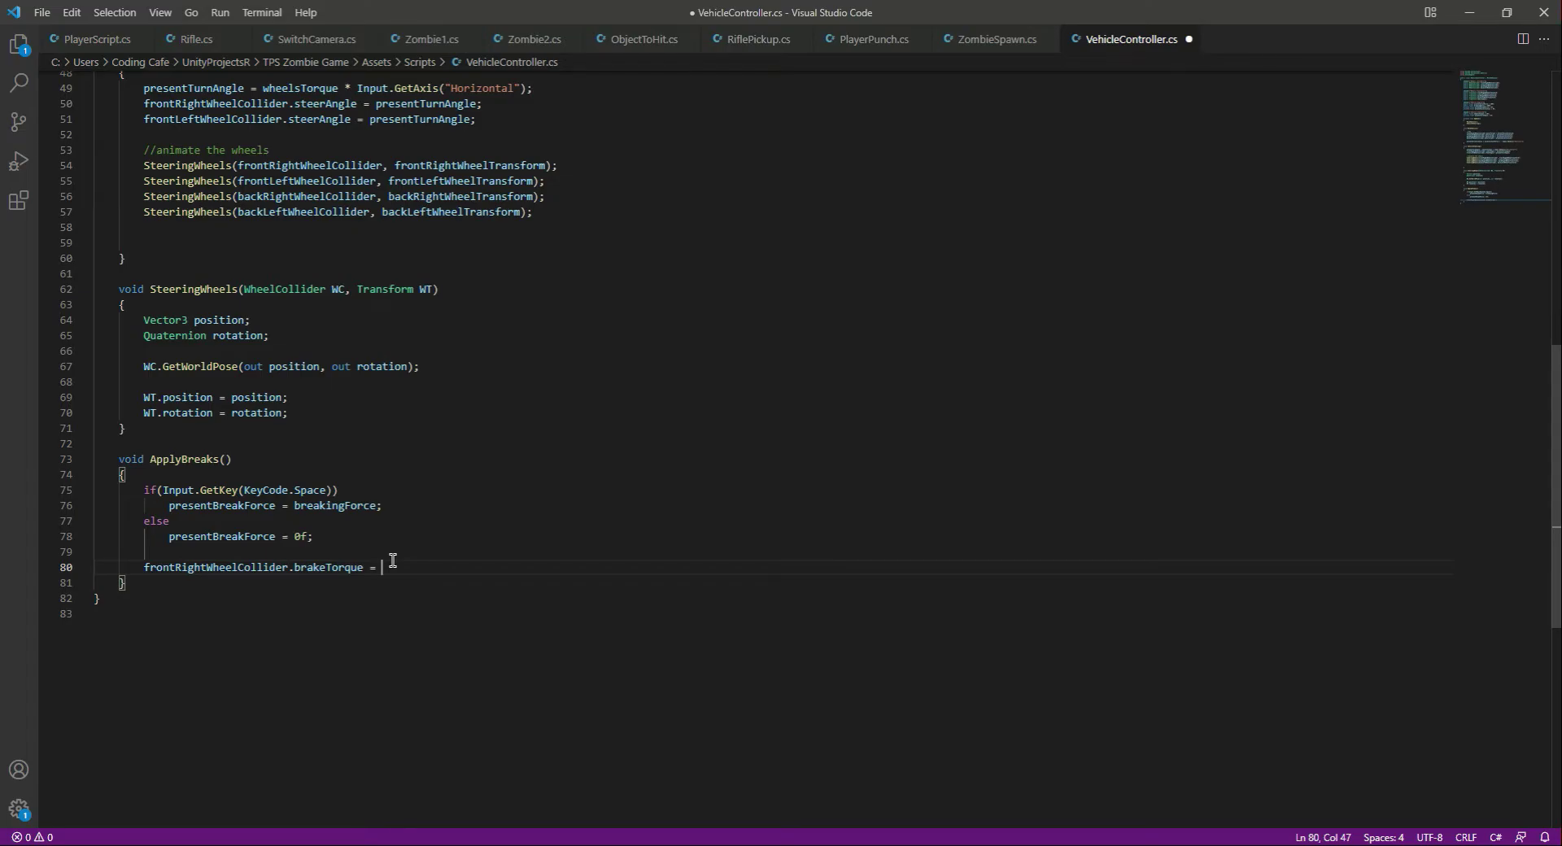
Step: Assign presentBreakForce to brakeTorque on all four wheel colliders and save the script
text(presentBreakForce;)
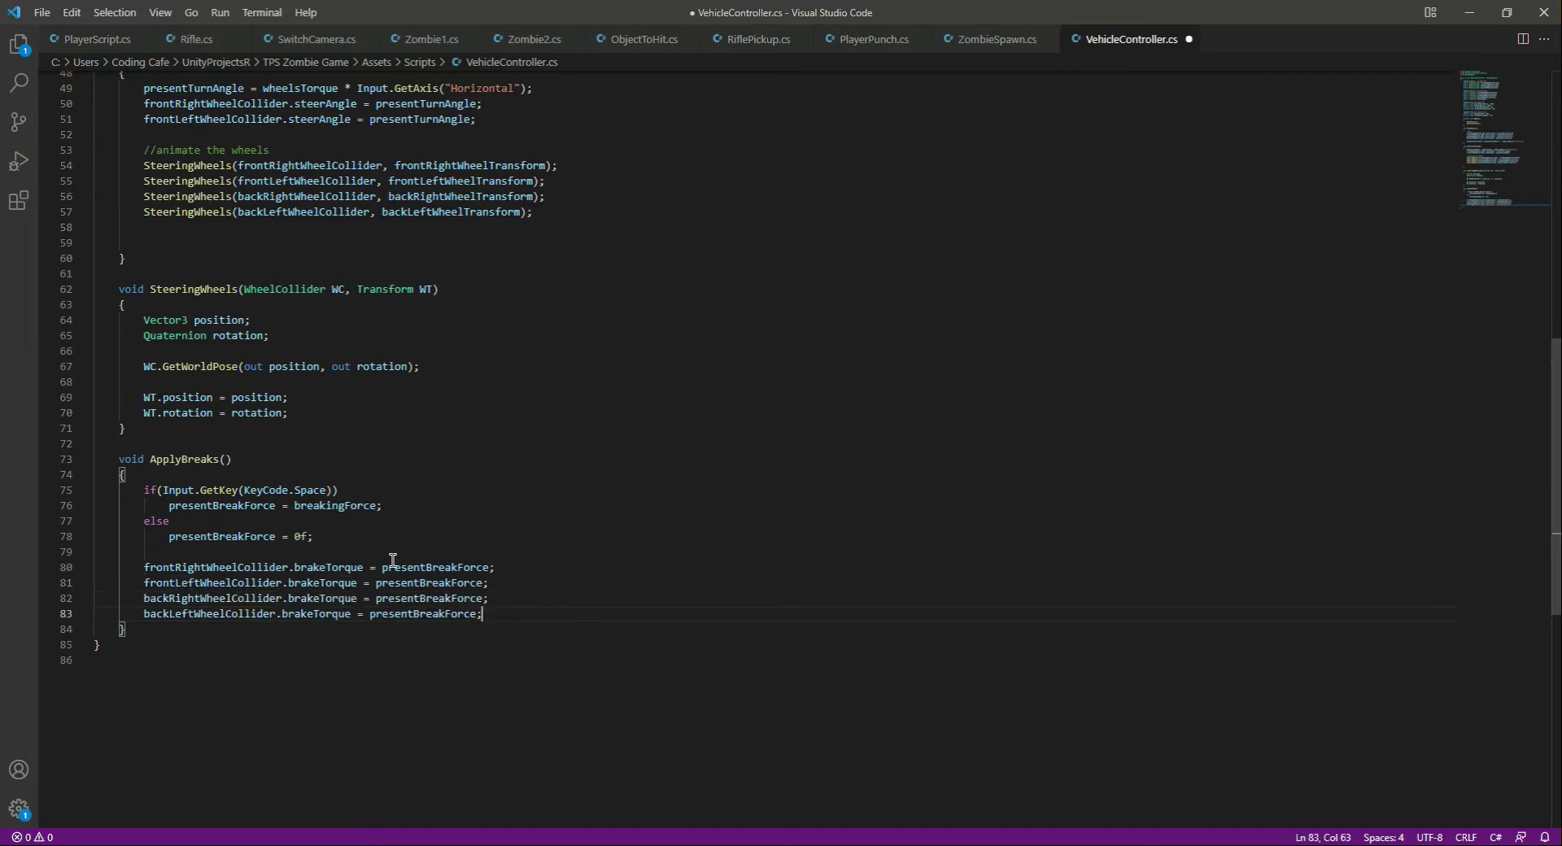
double_click(215, 567)
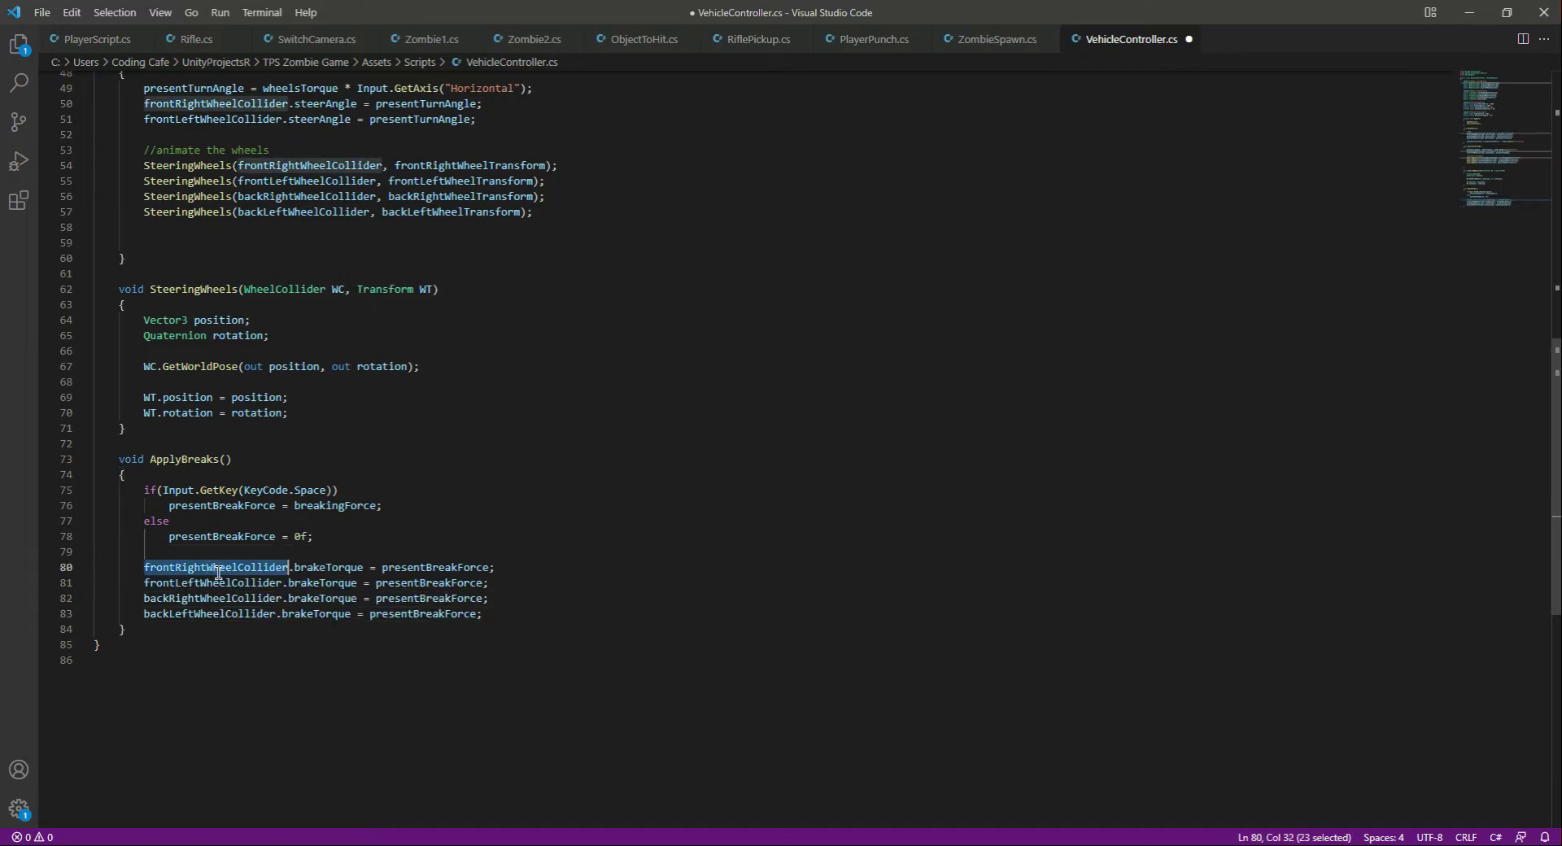
double_click(209, 614)
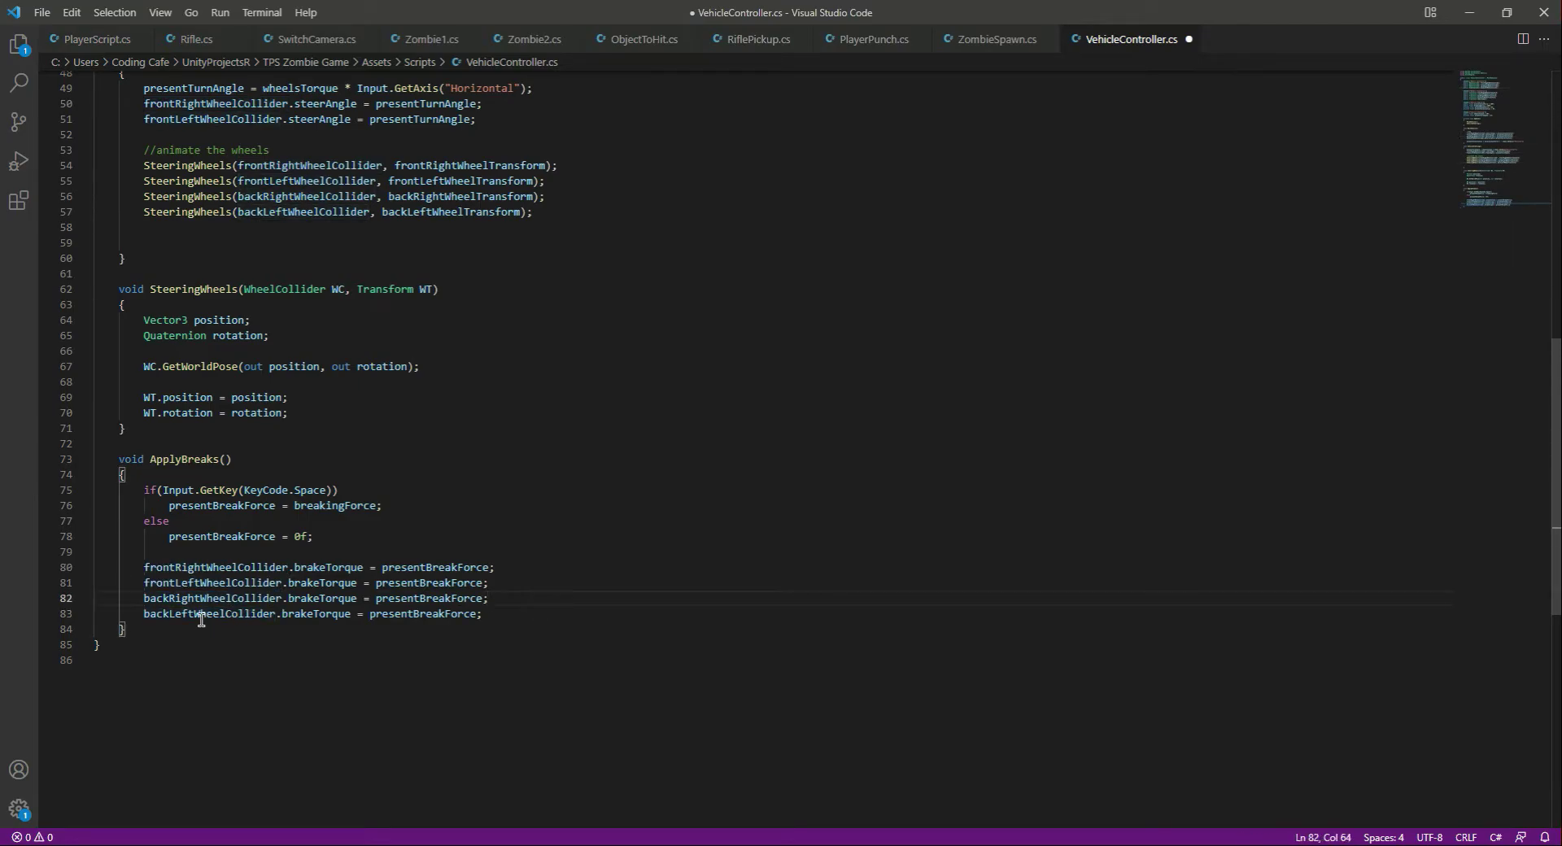
key(ctrl+s)
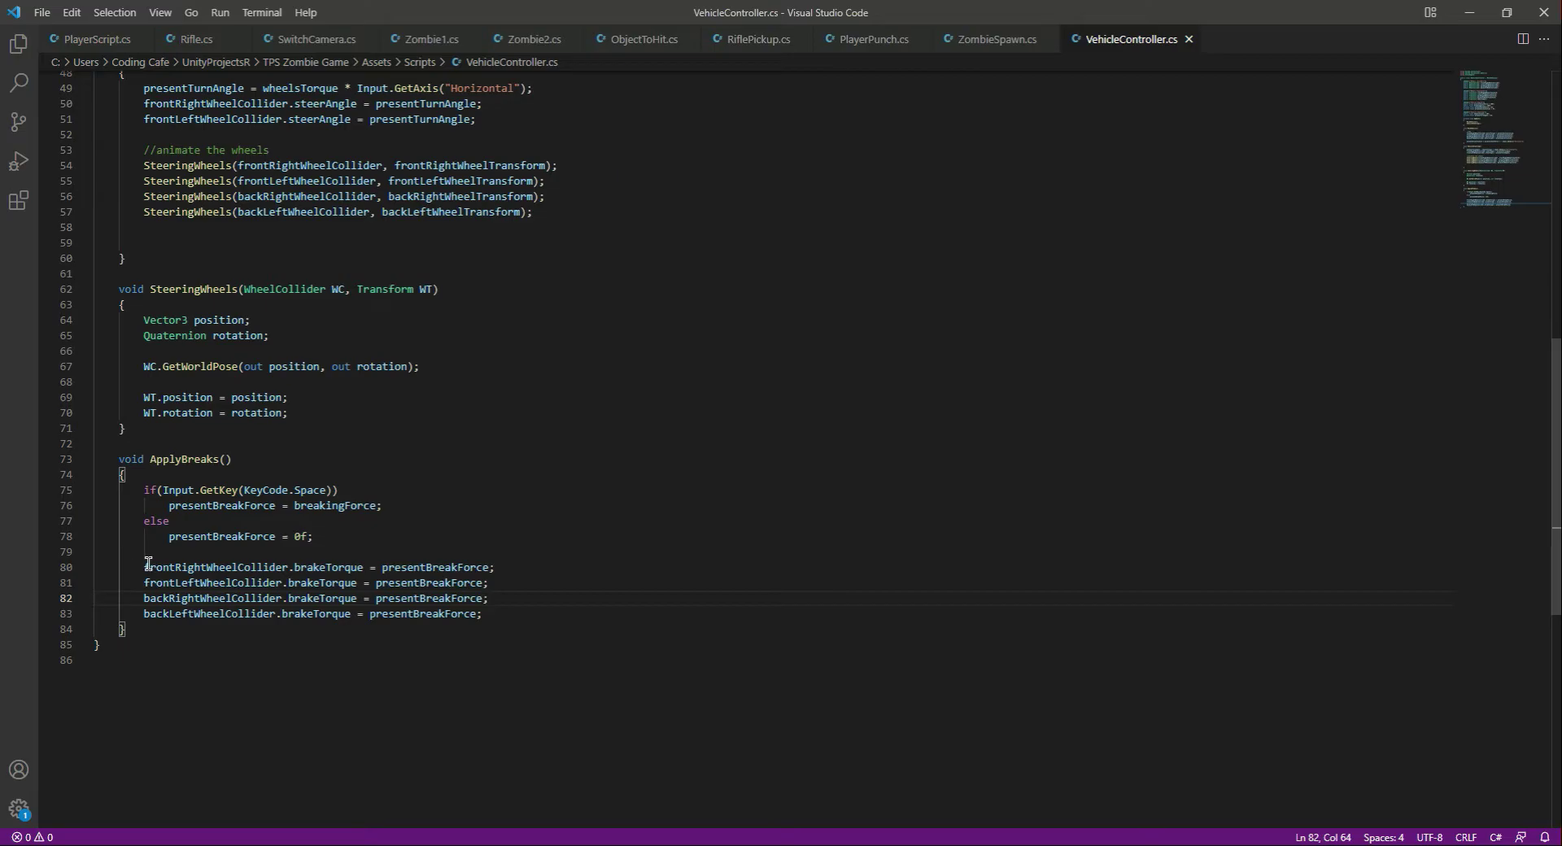
Step: Copy the ApplyBreaks function name and move up to the Update method
click(481, 613)
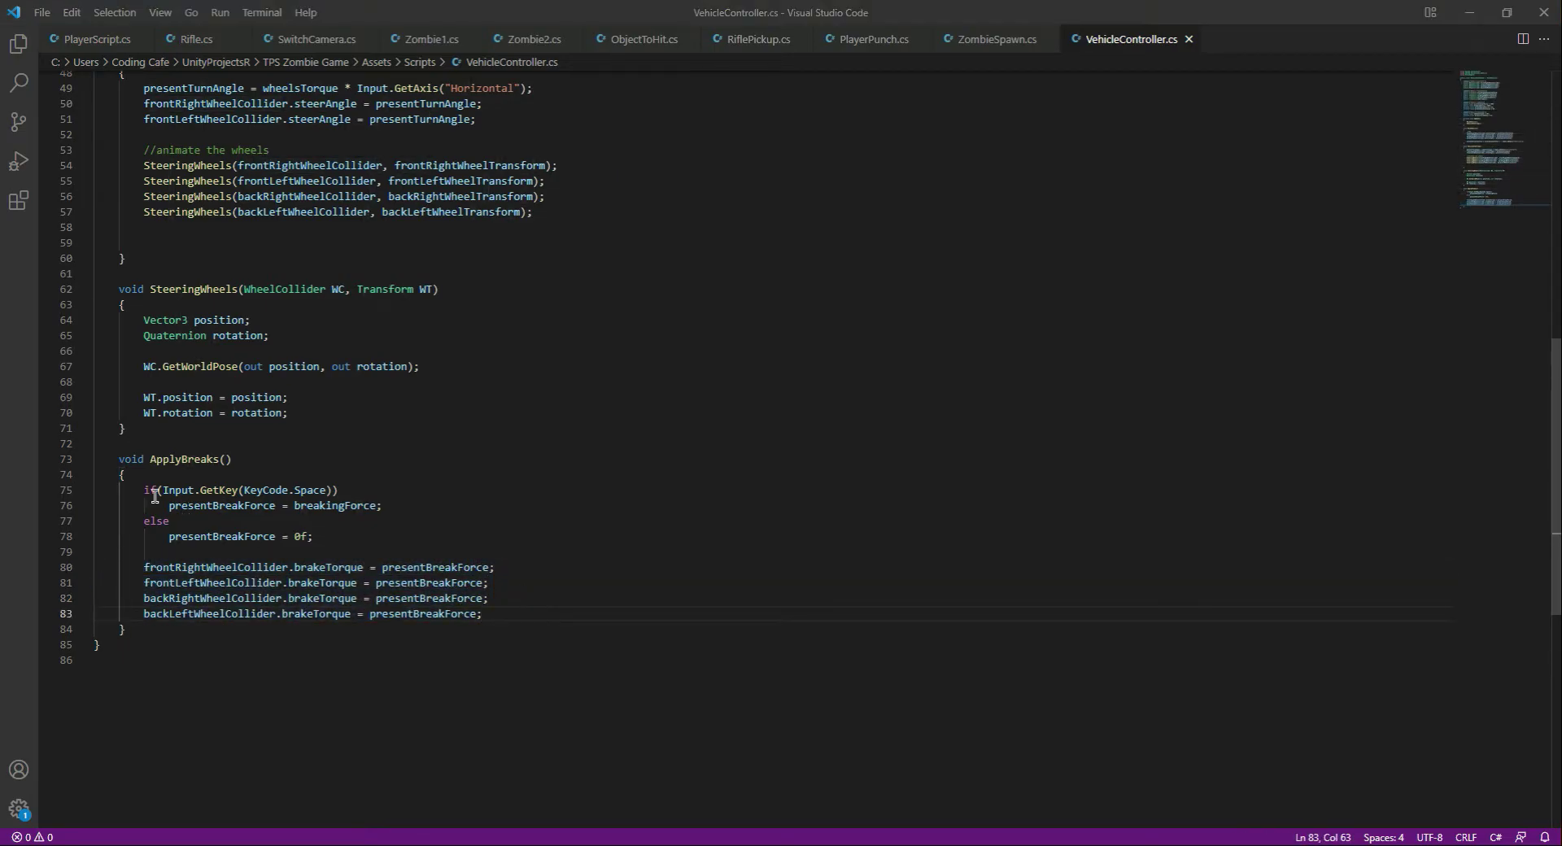
double_click(188, 459)
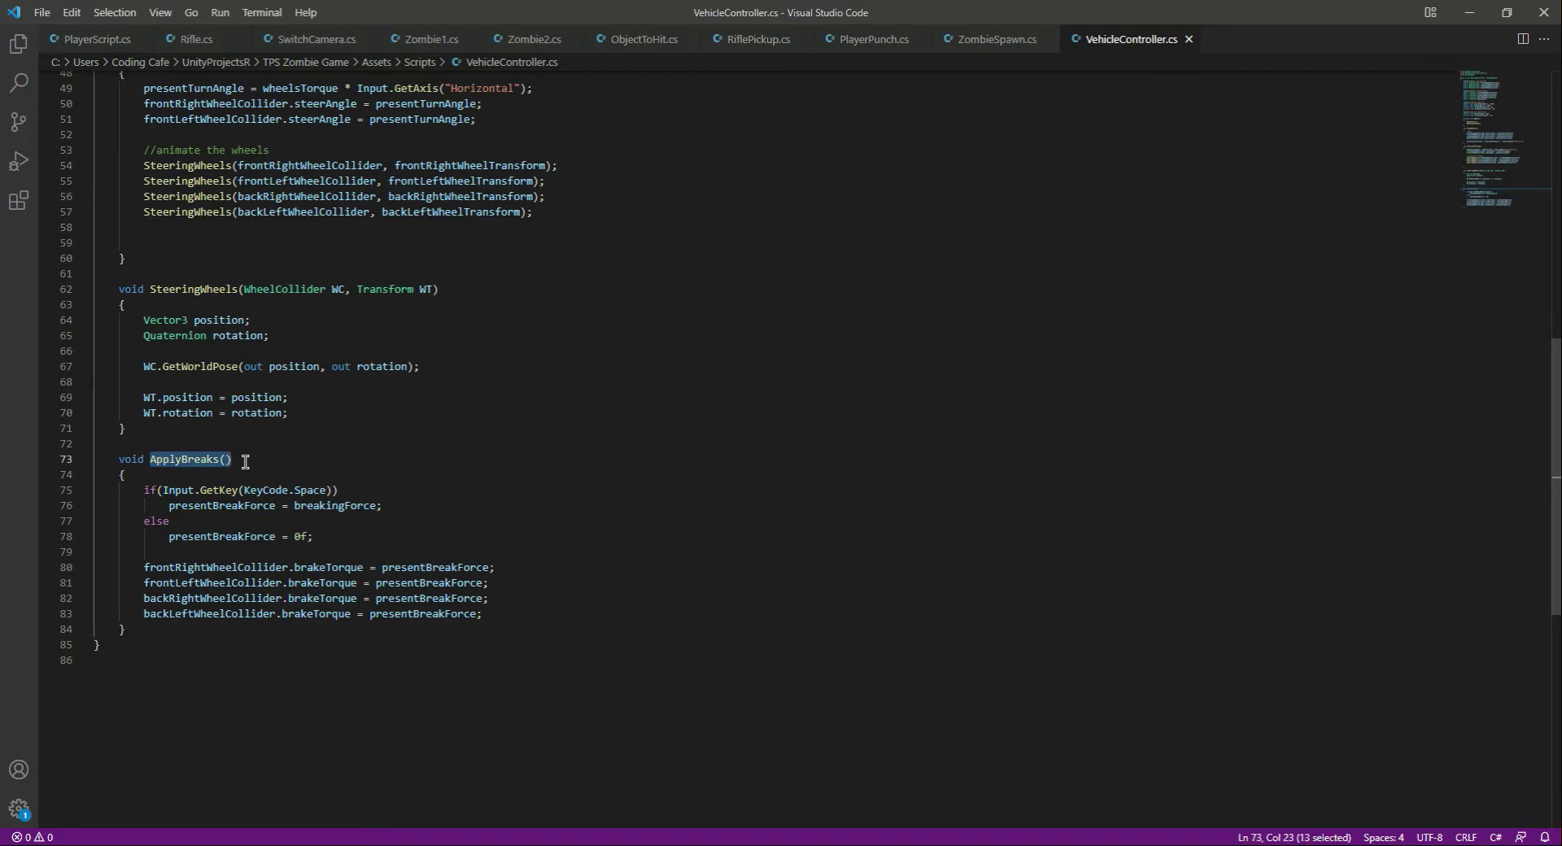
scroll(up, 3)
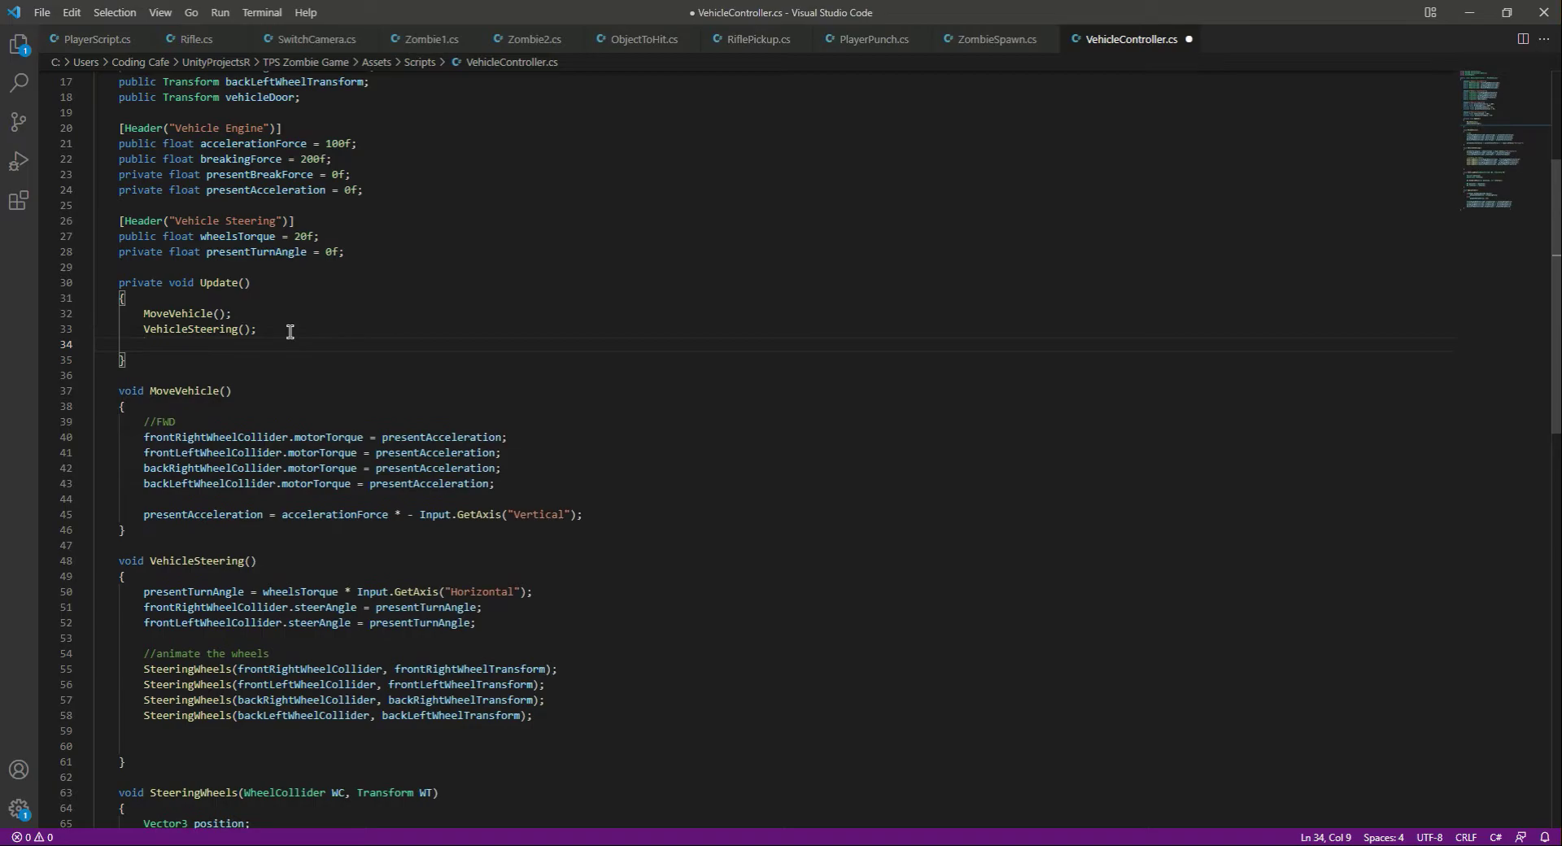
Step: Call ApplyBreaks(); in Update after VehicleSteering() and save
text(ApplyBreaks();)
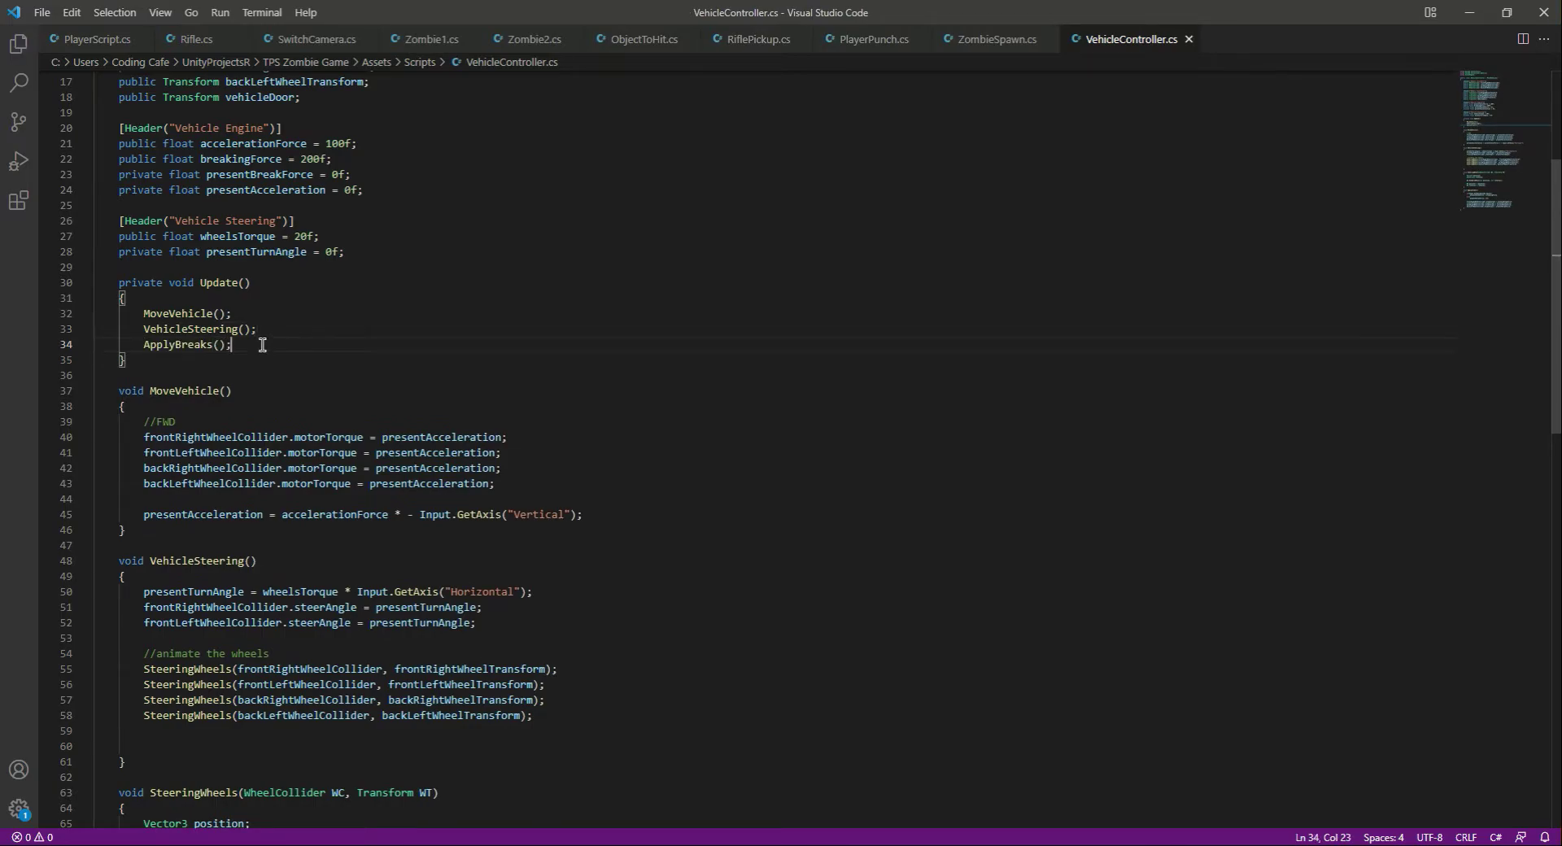
mouse_move(600, 608)
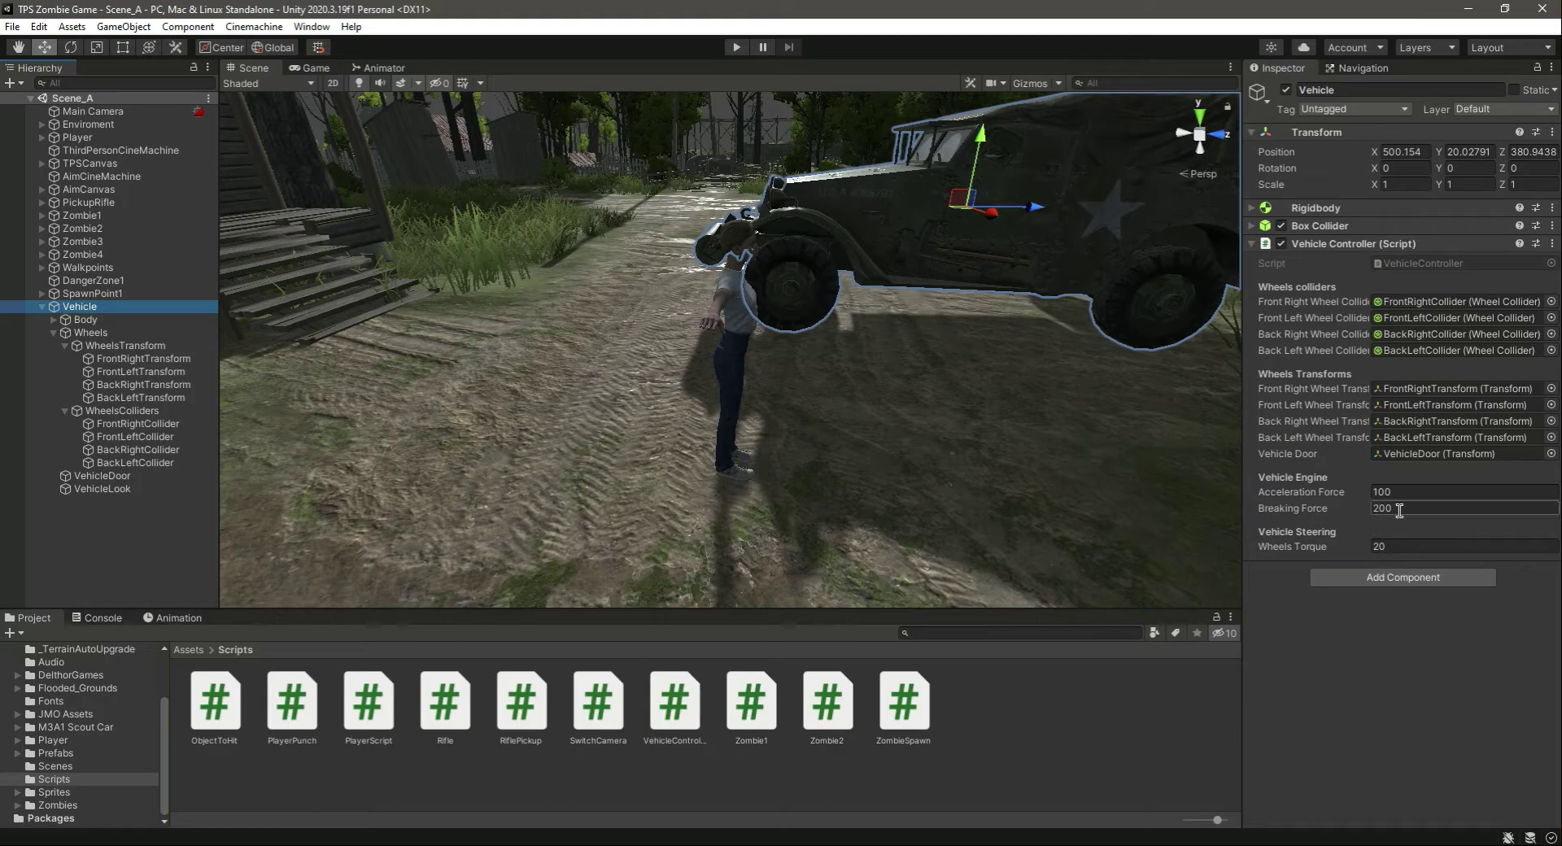
Step: Switch the Inspector to Debug mode to reveal Present Break Force and other private fields
click(1551, 68)
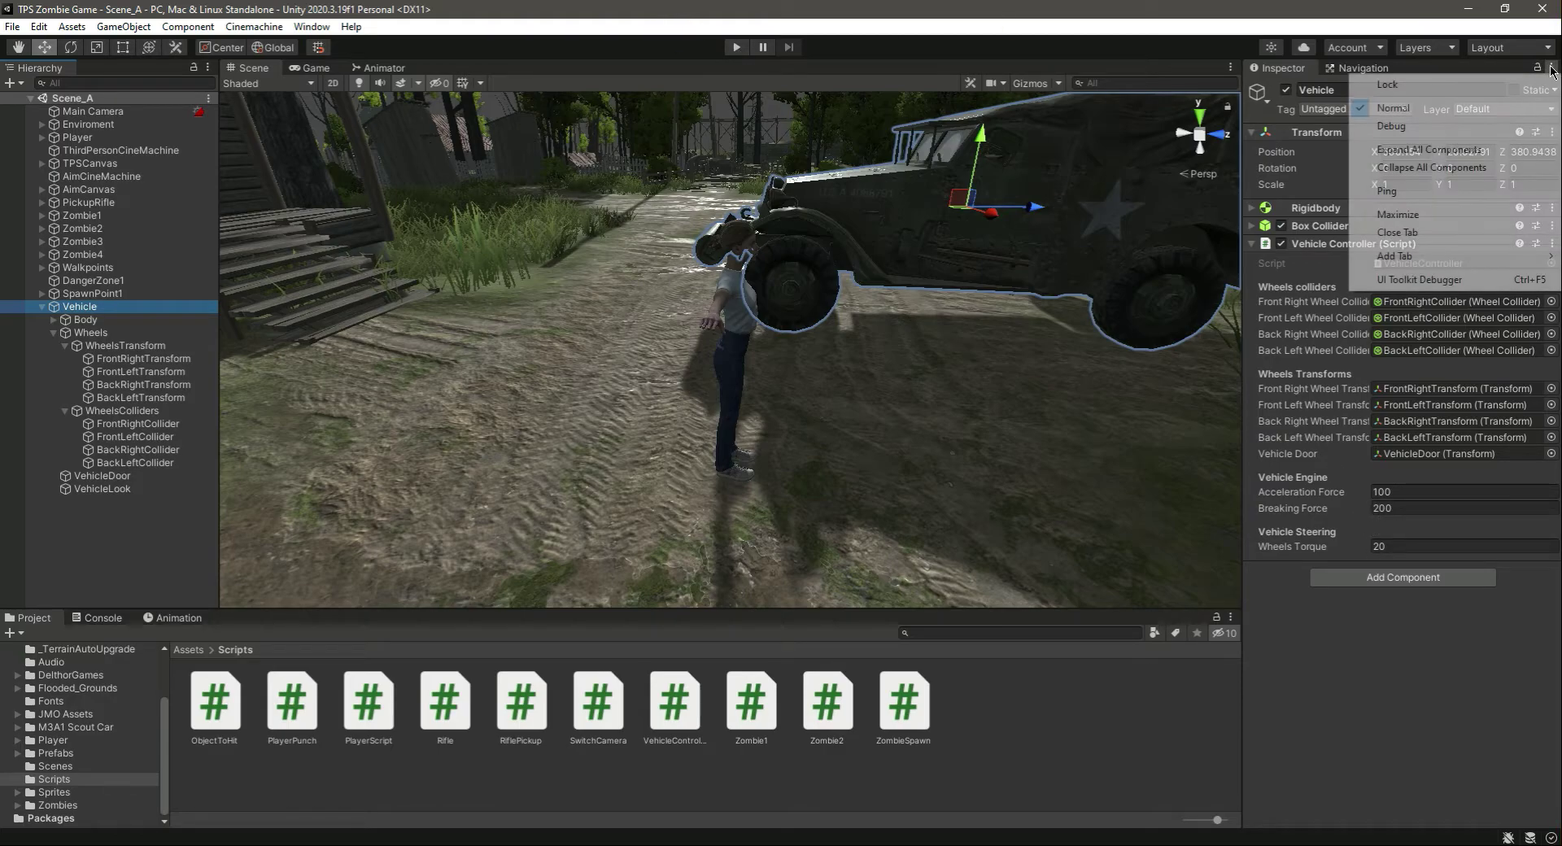
click(1393, 124)
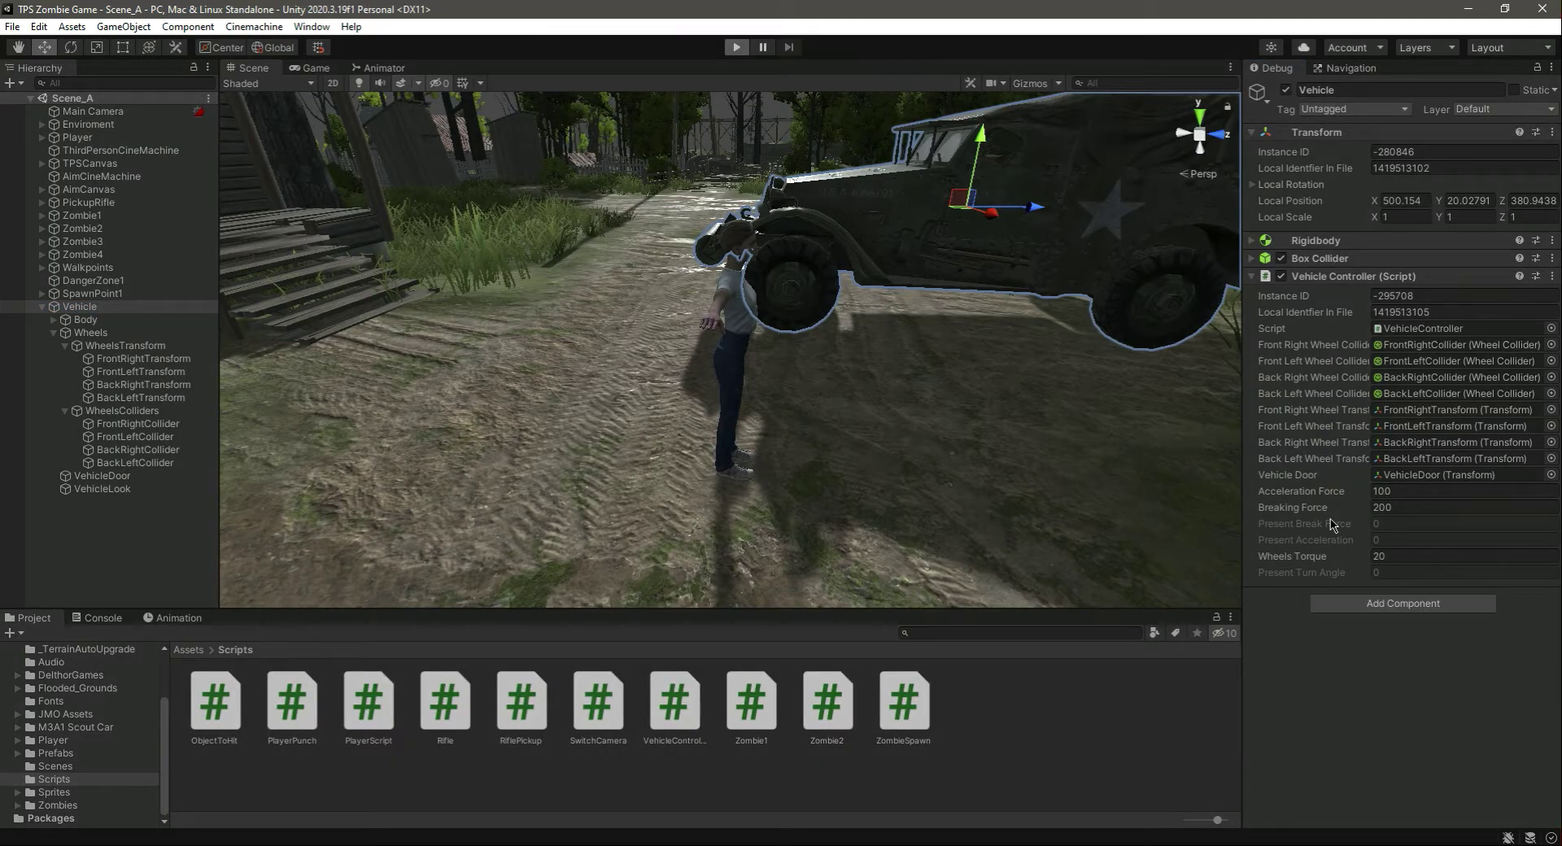
Step: Enter Play mode to test braking with Space, then exit back to edit mode
click(735, 47)
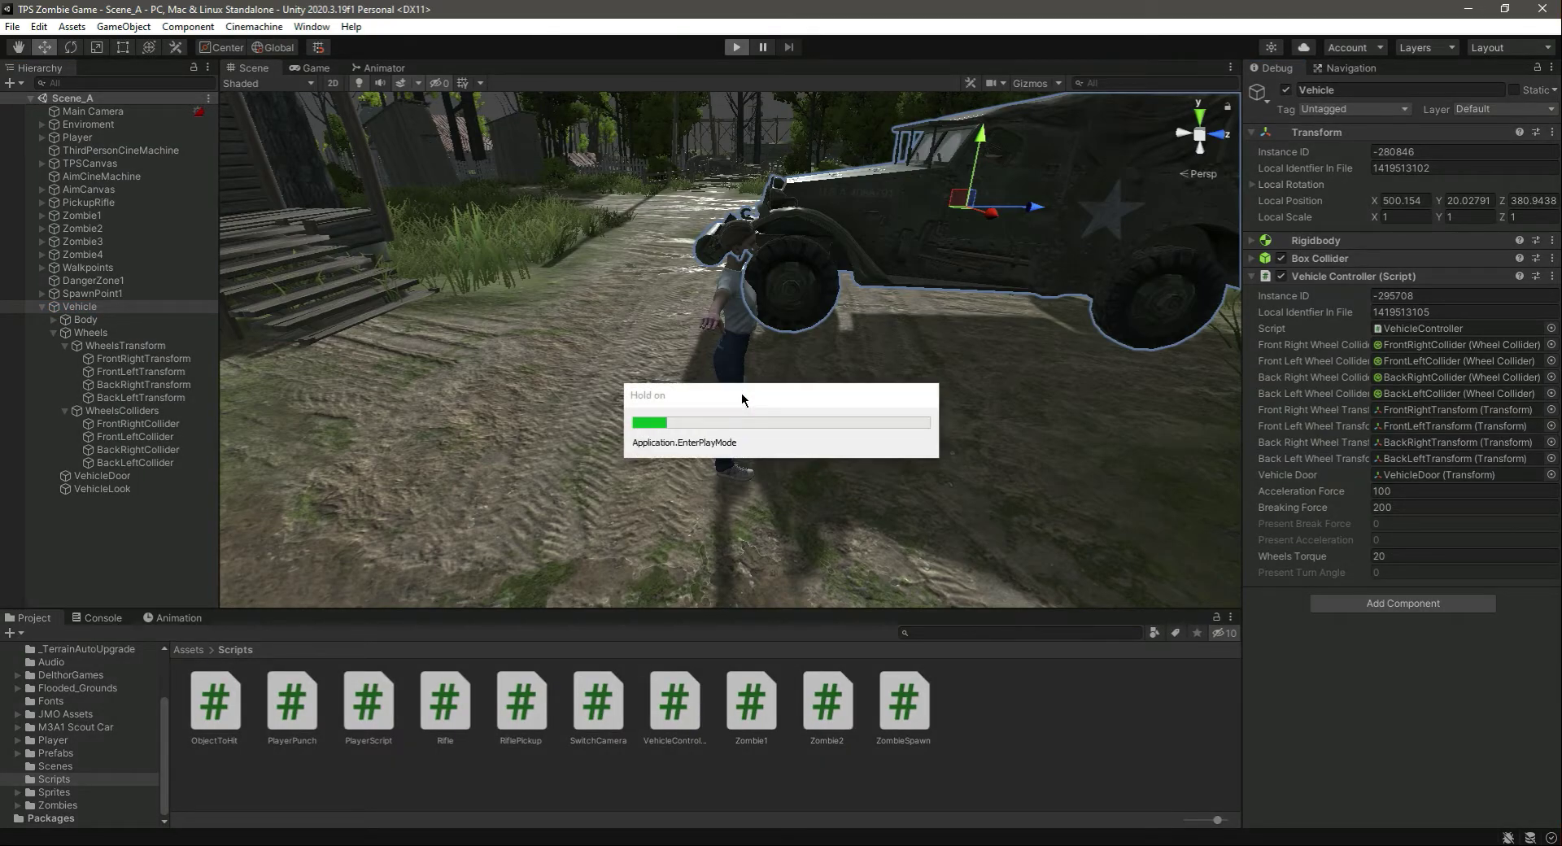
click(736, 48)
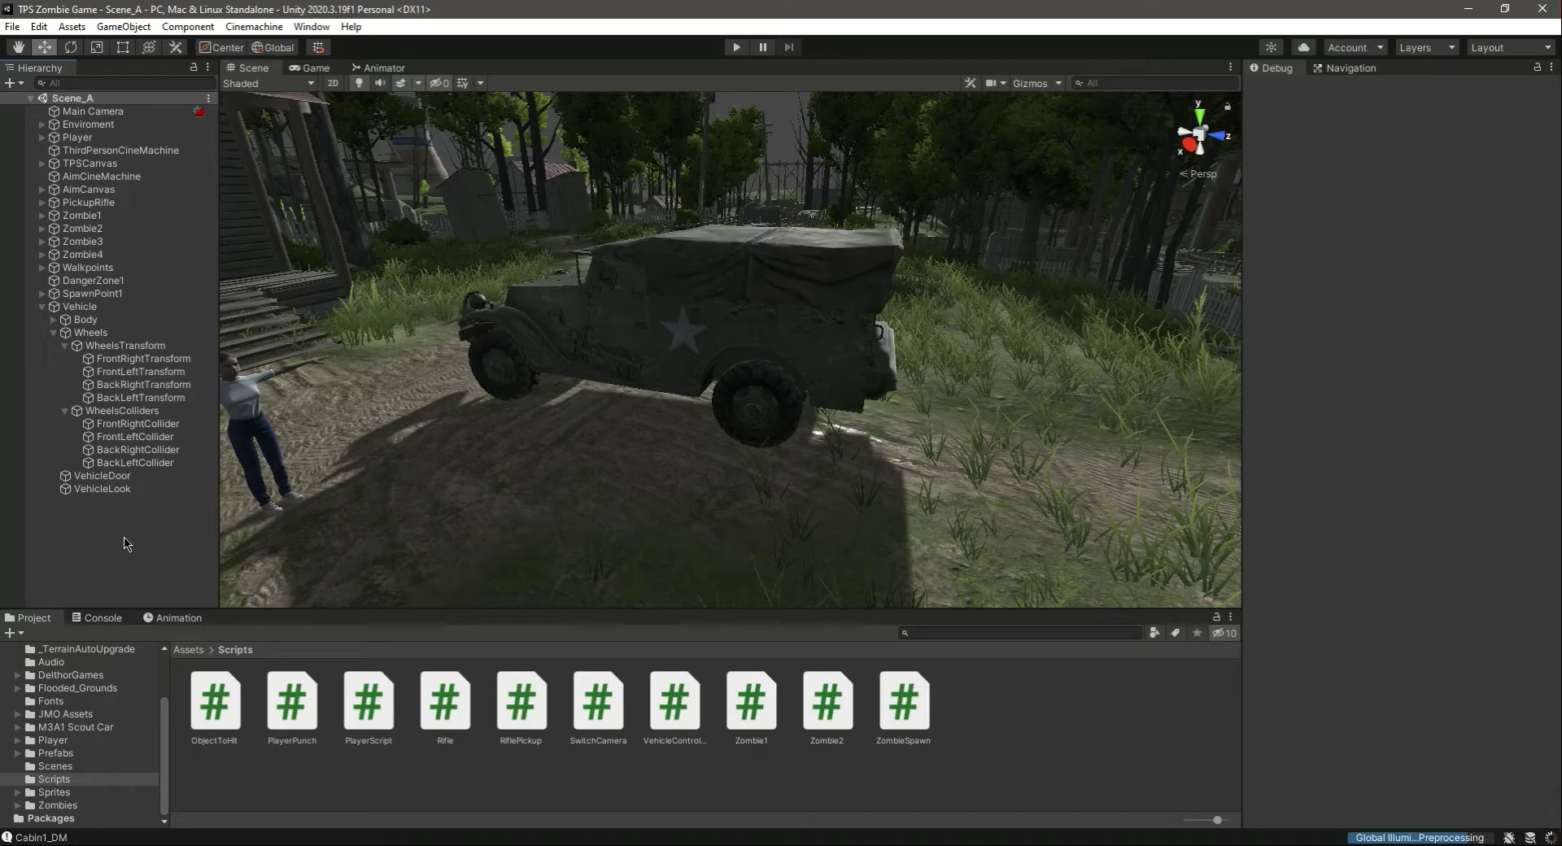
mouse_move(1298, 592)
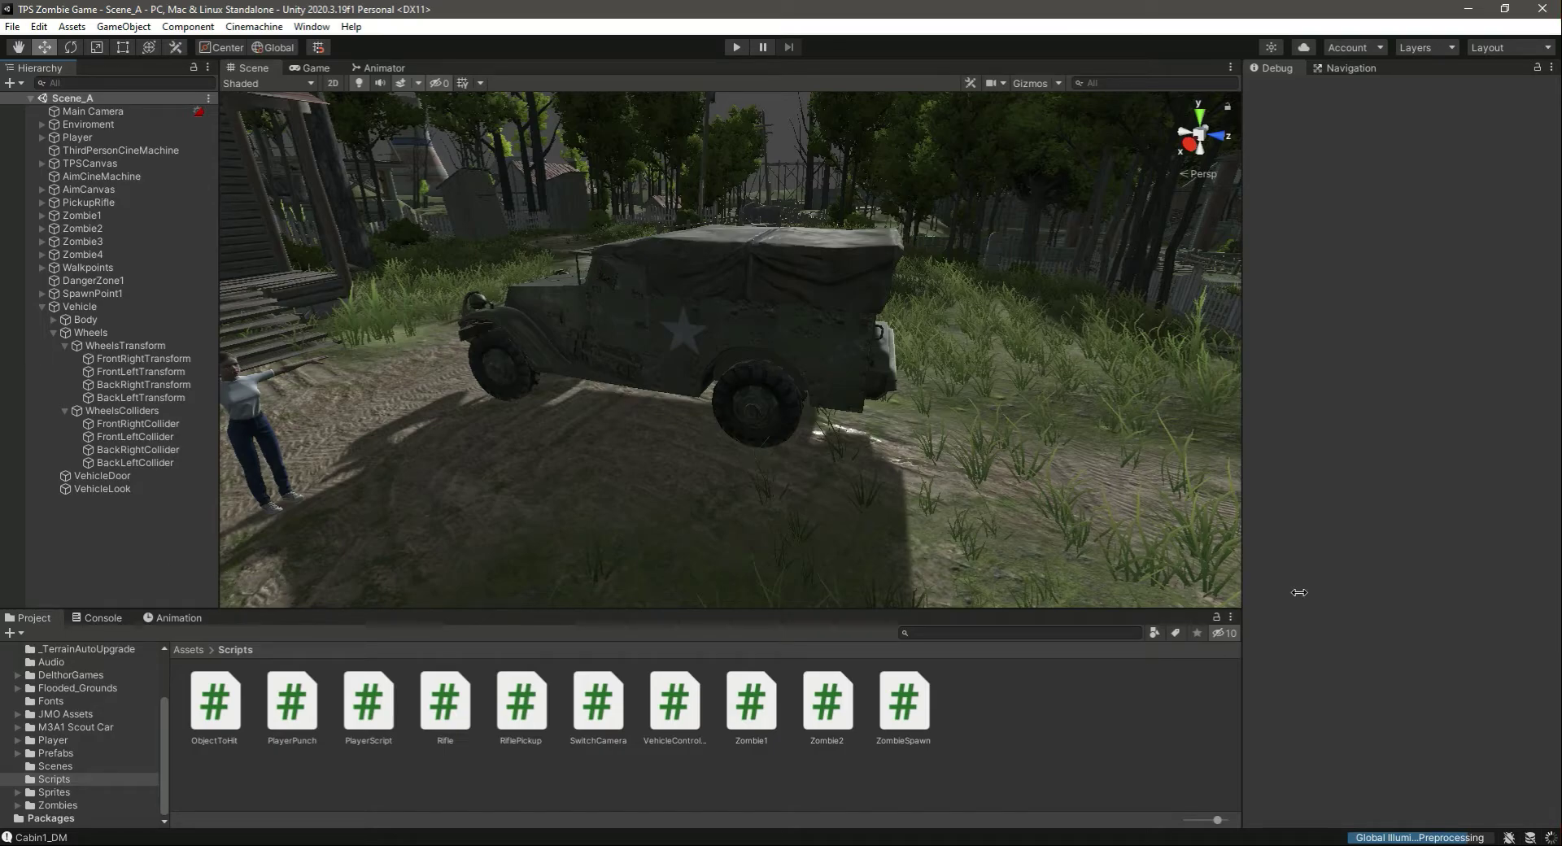